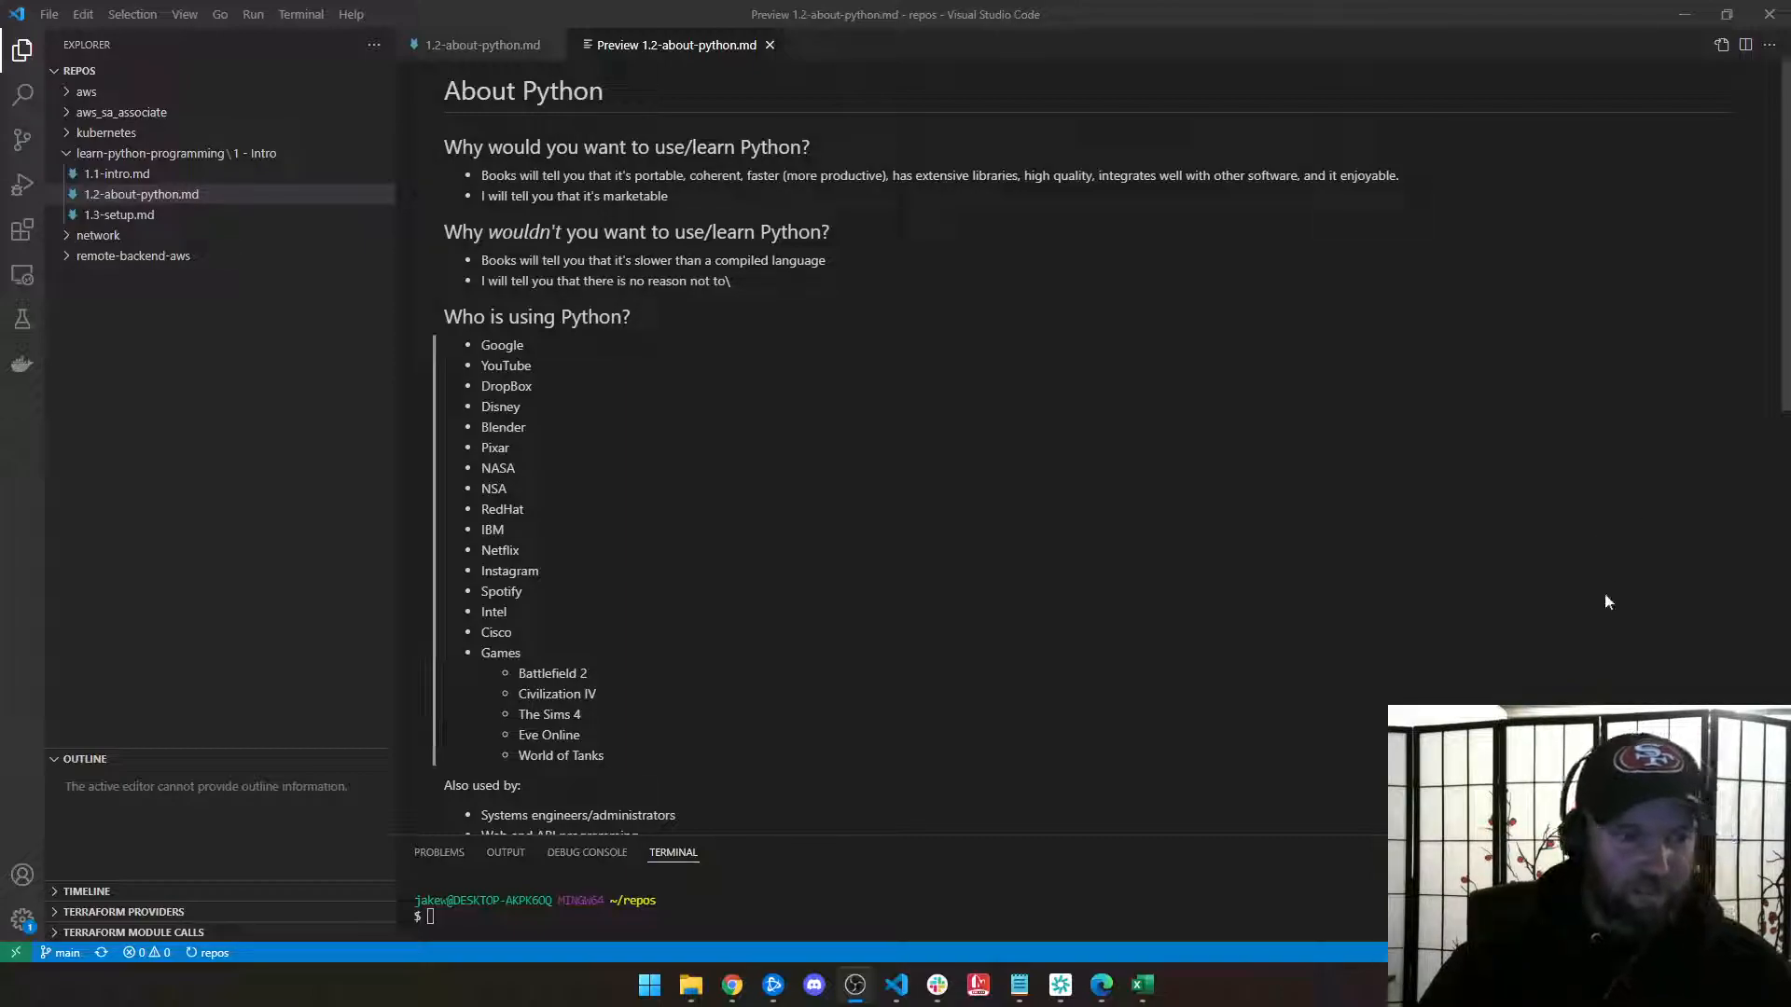
# Read the Deploy Tools job qualifications, highlight a required-languages line, then switch to the Excel language-frequency chart.
pyautogui.scroll(-3)
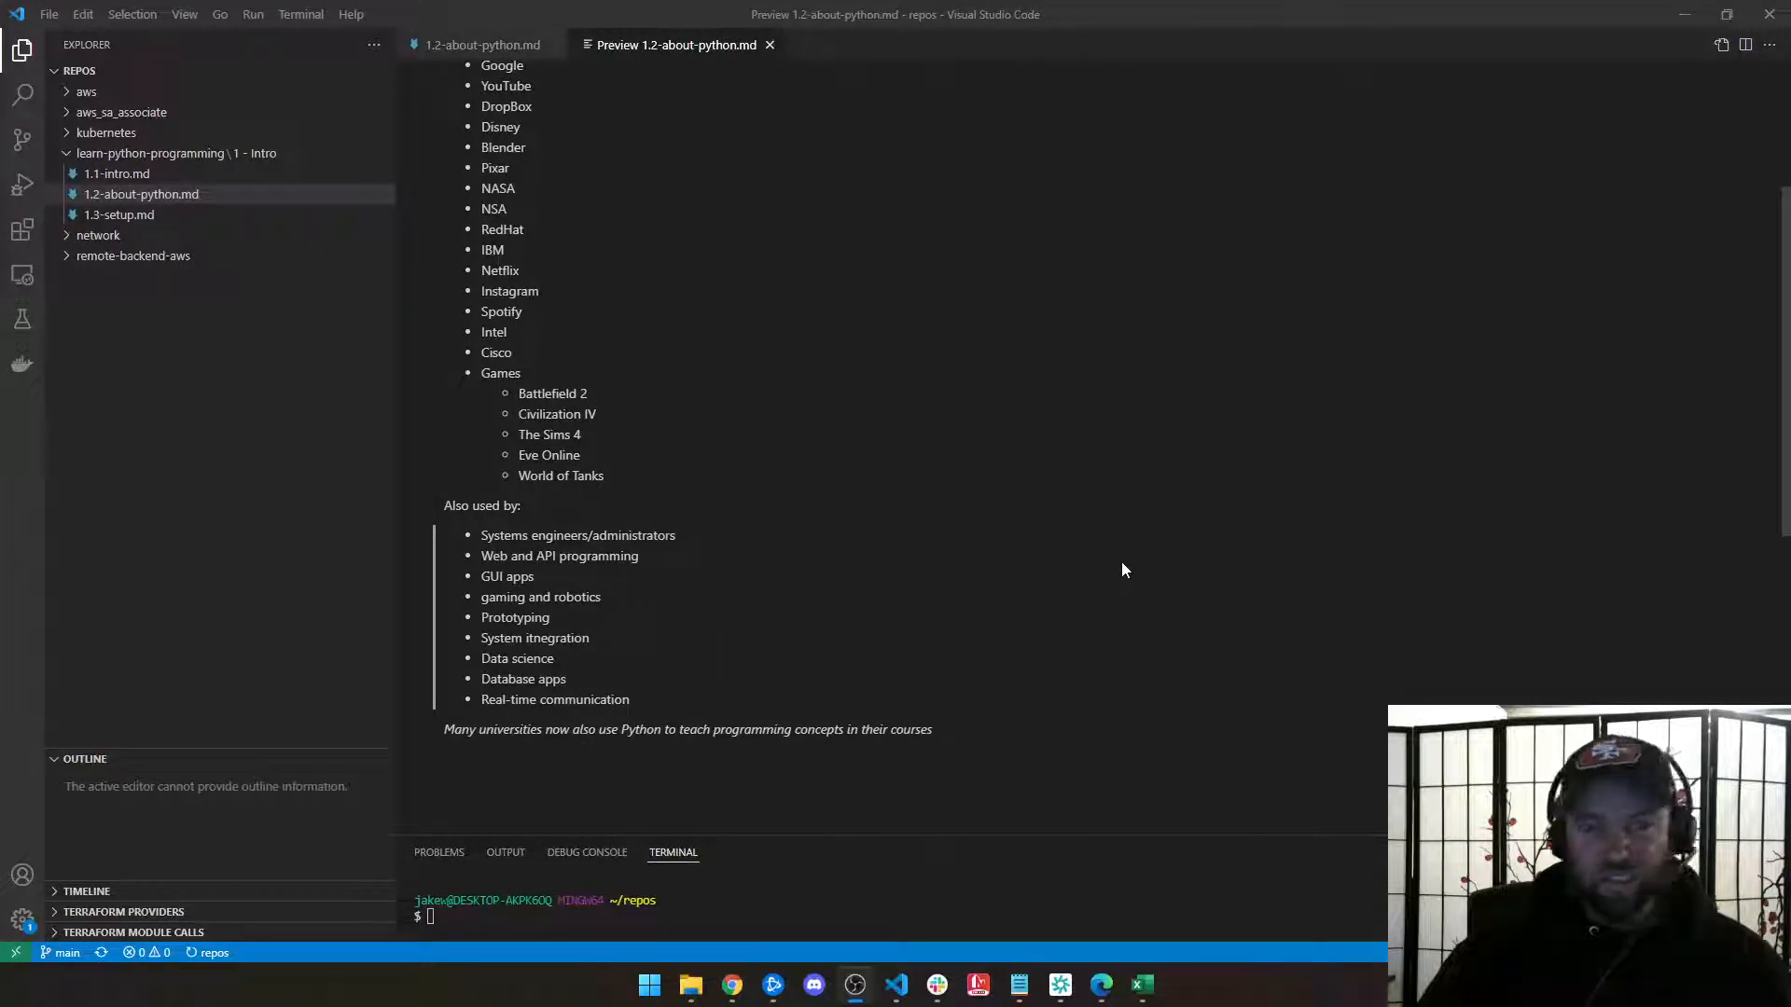
pyautogui.scroll(-3)
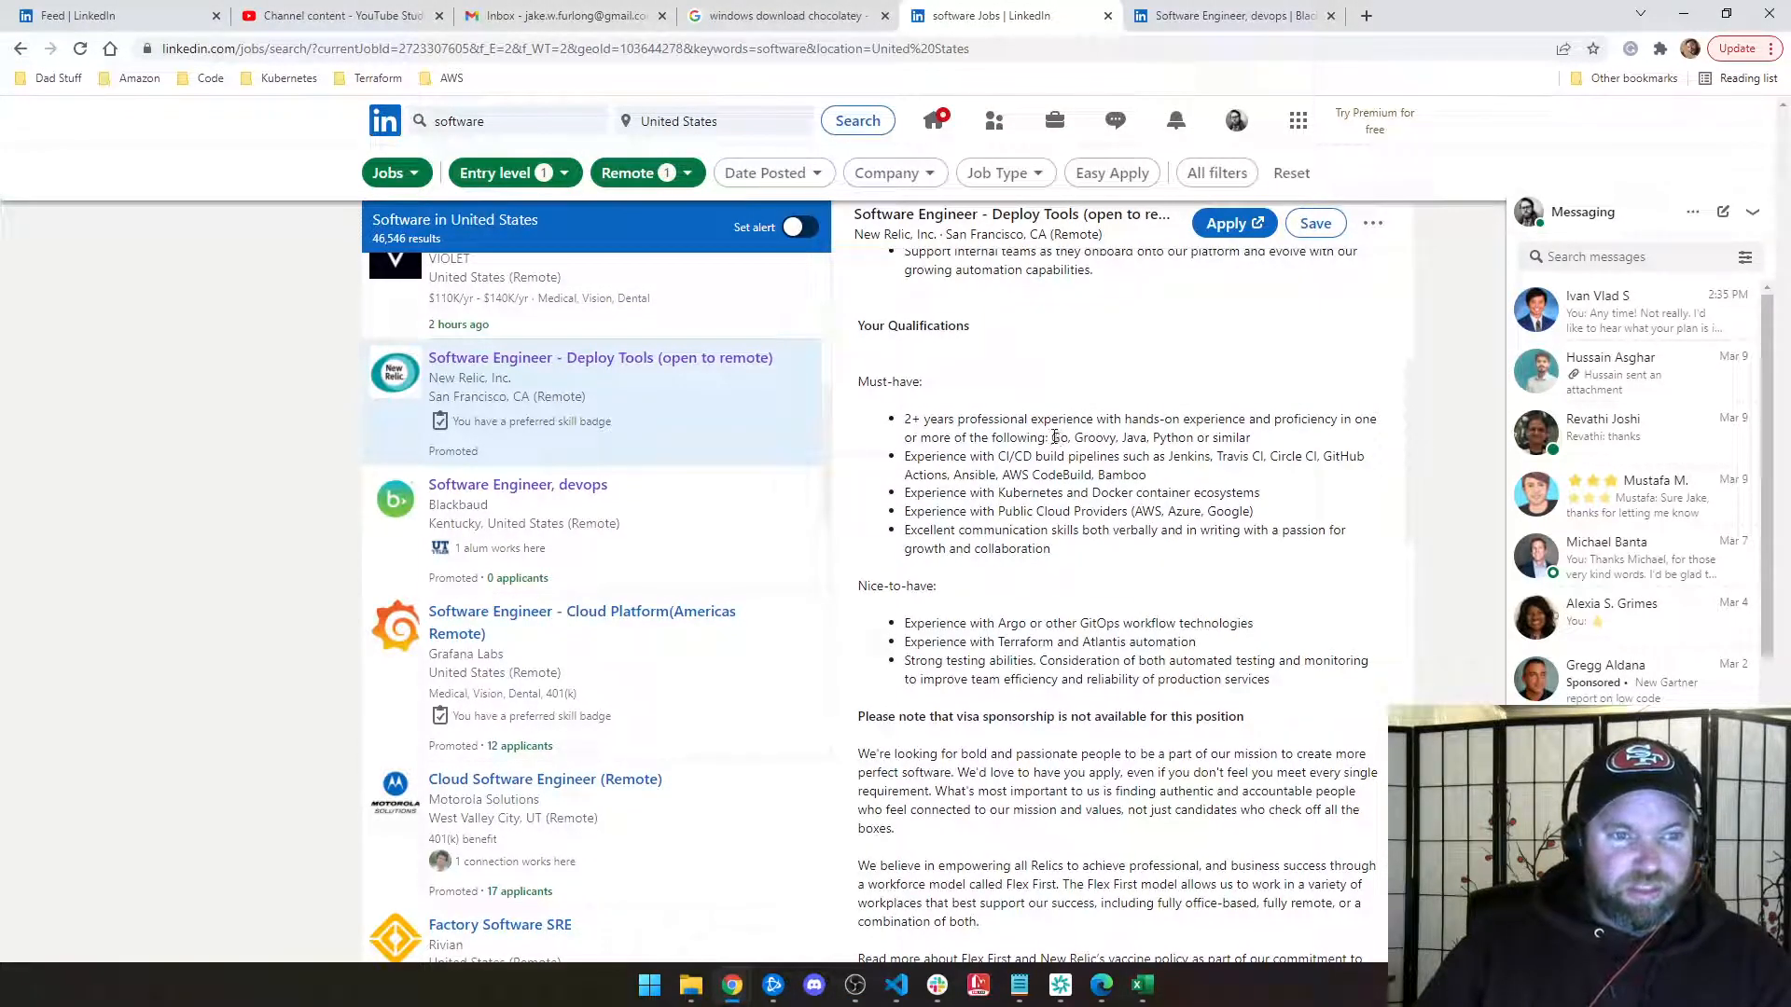
pyautogui.moveTo(1051, 437); pyautogui.dragTo(1248, 436)
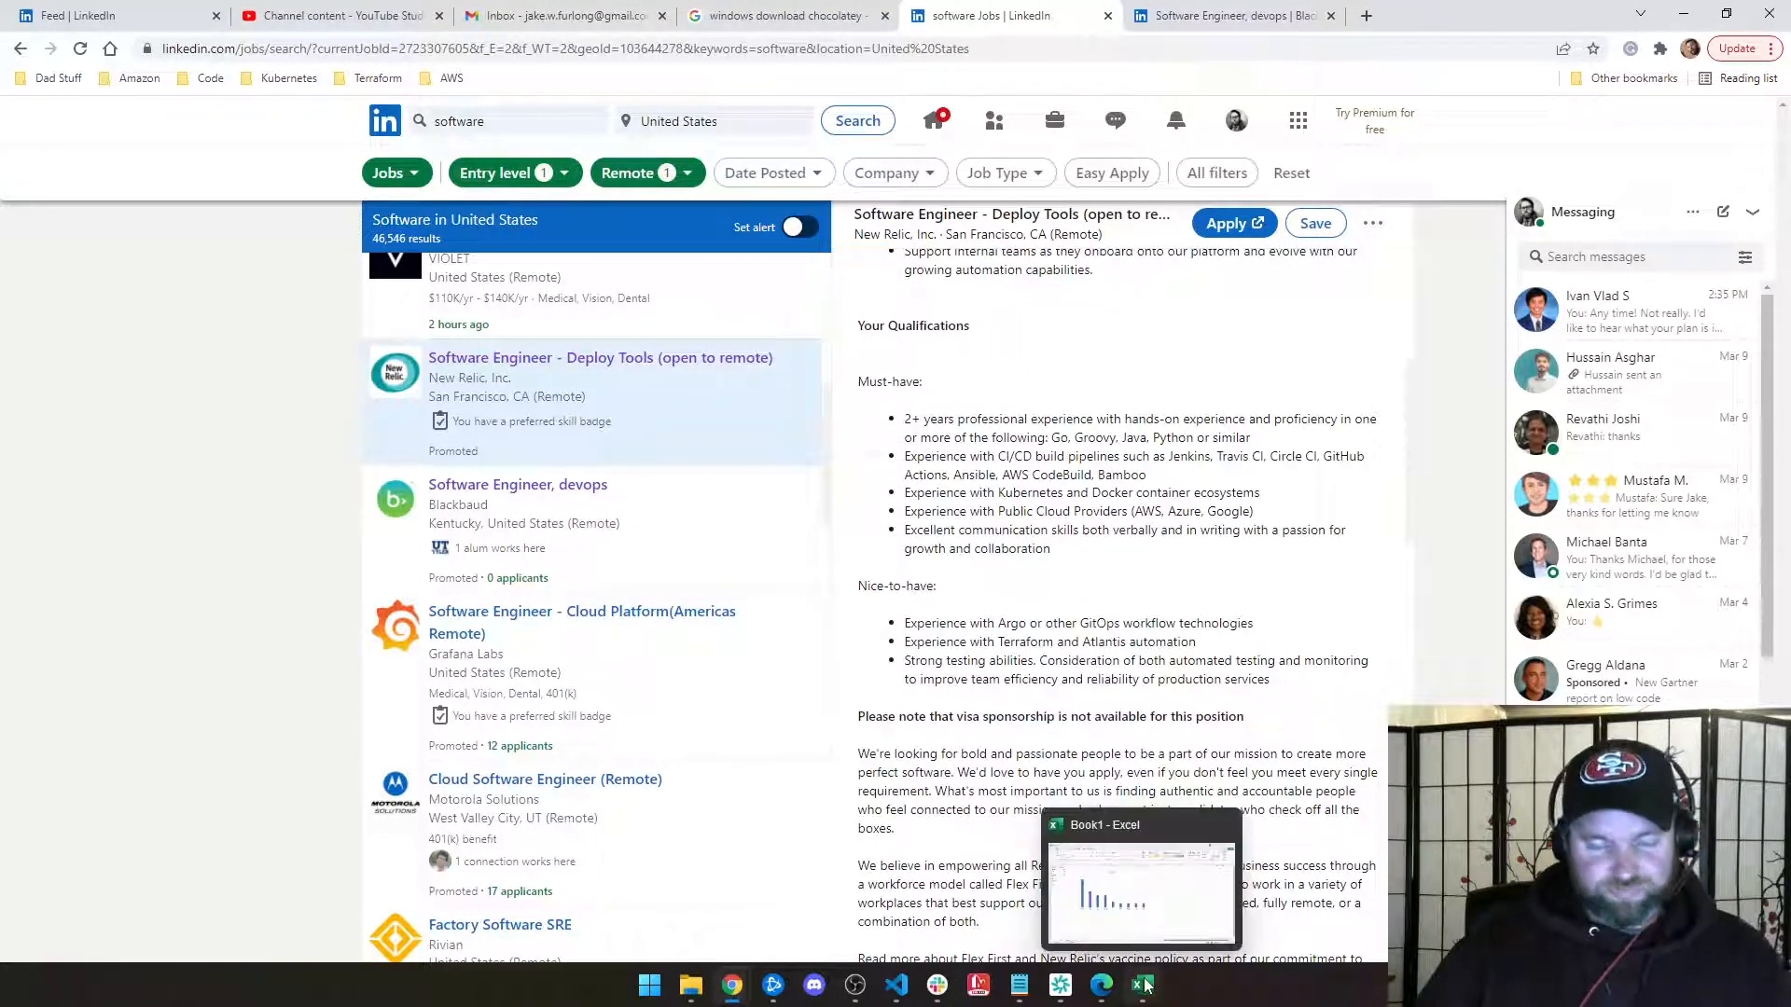
pyautogui.click(1142, 985)
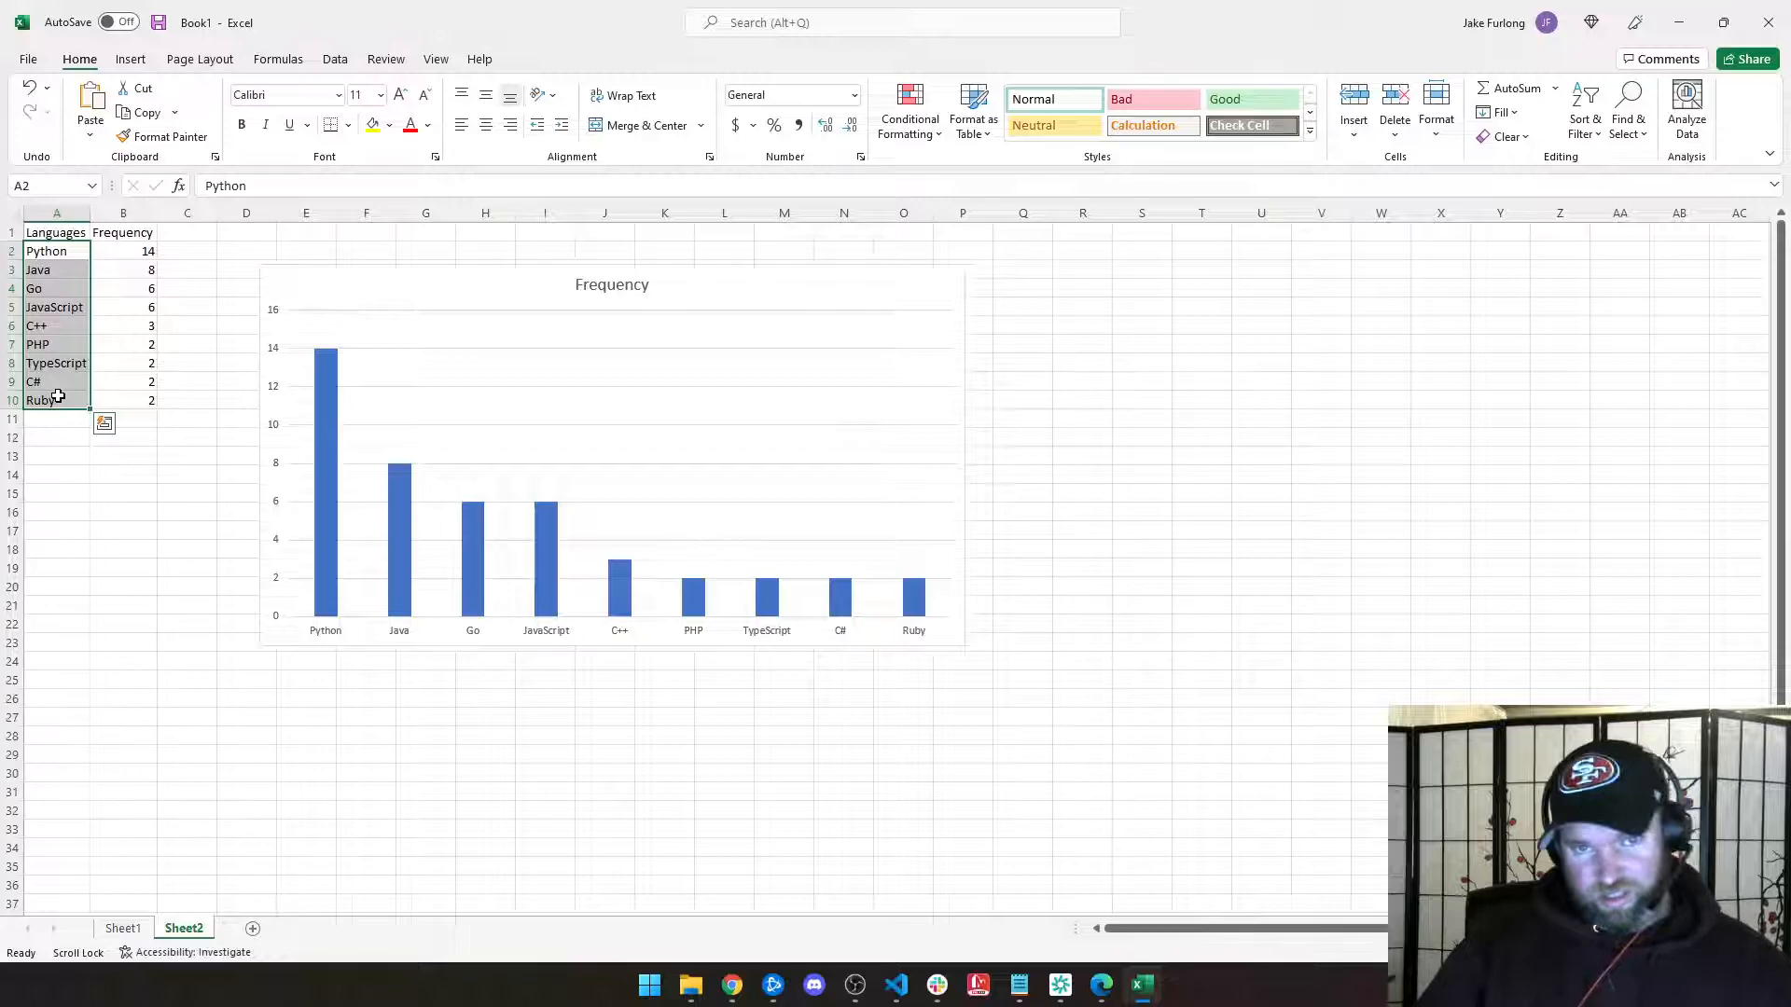
pyautogui.click(123, 250)
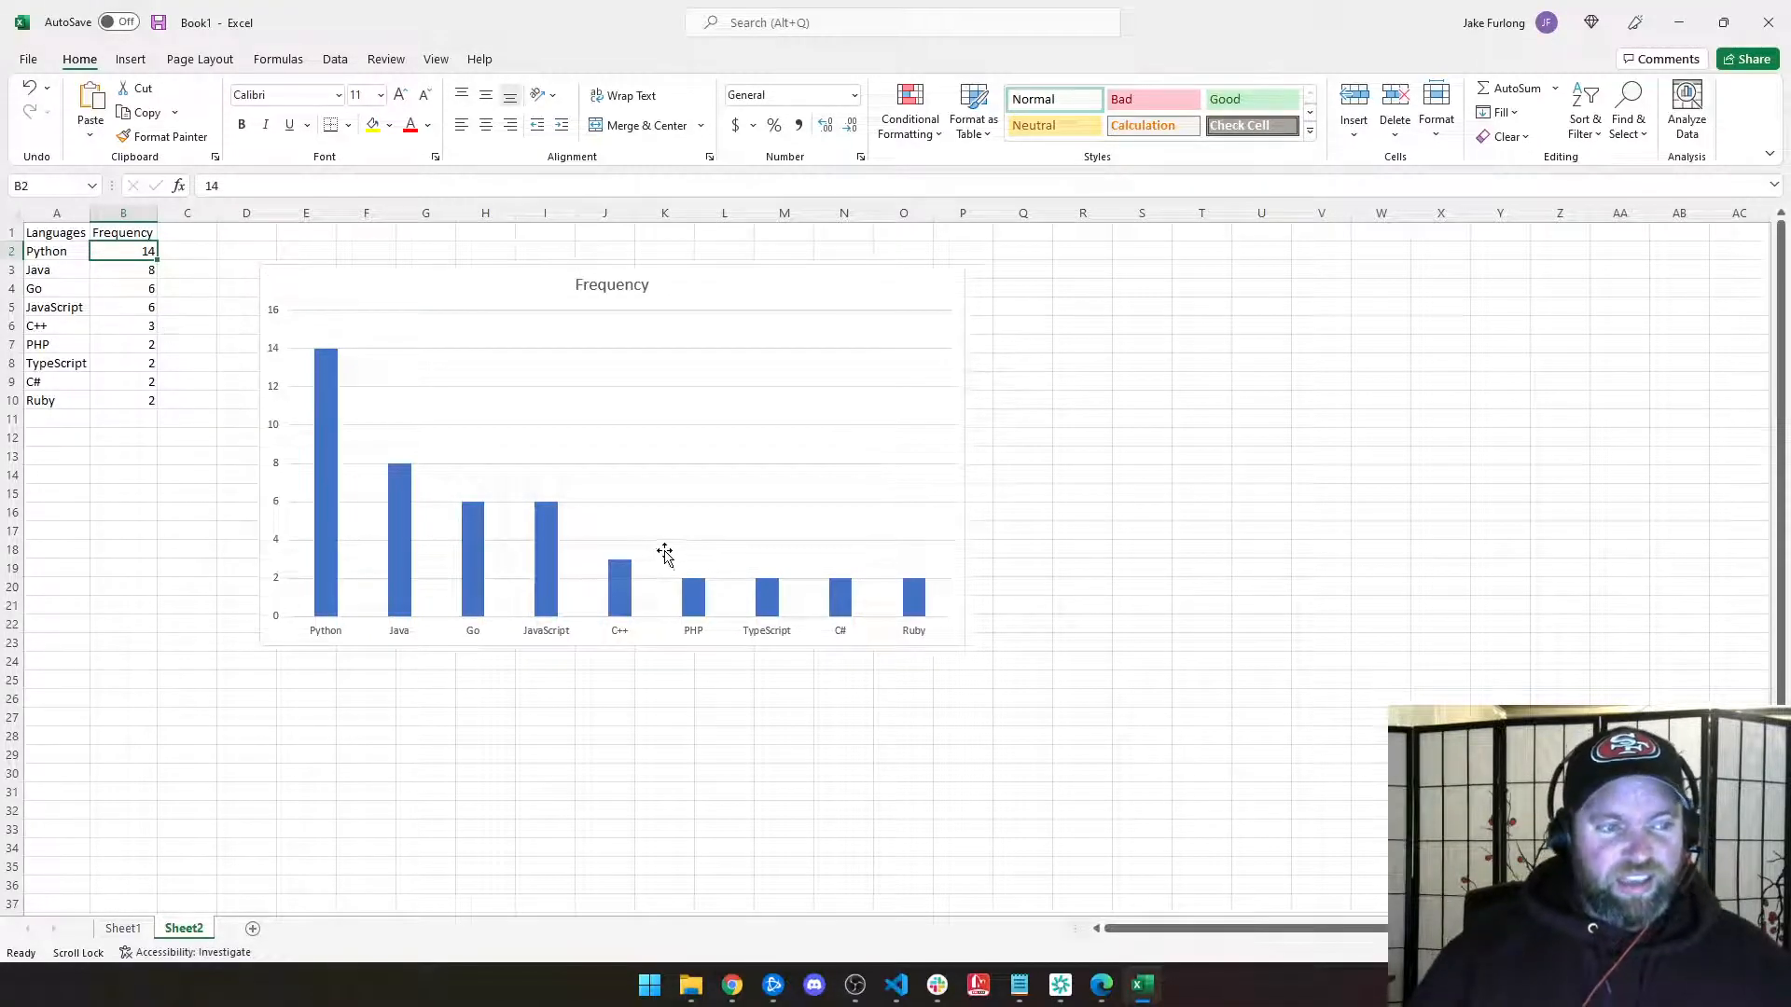
pyautogui.moveTo(451, 565)
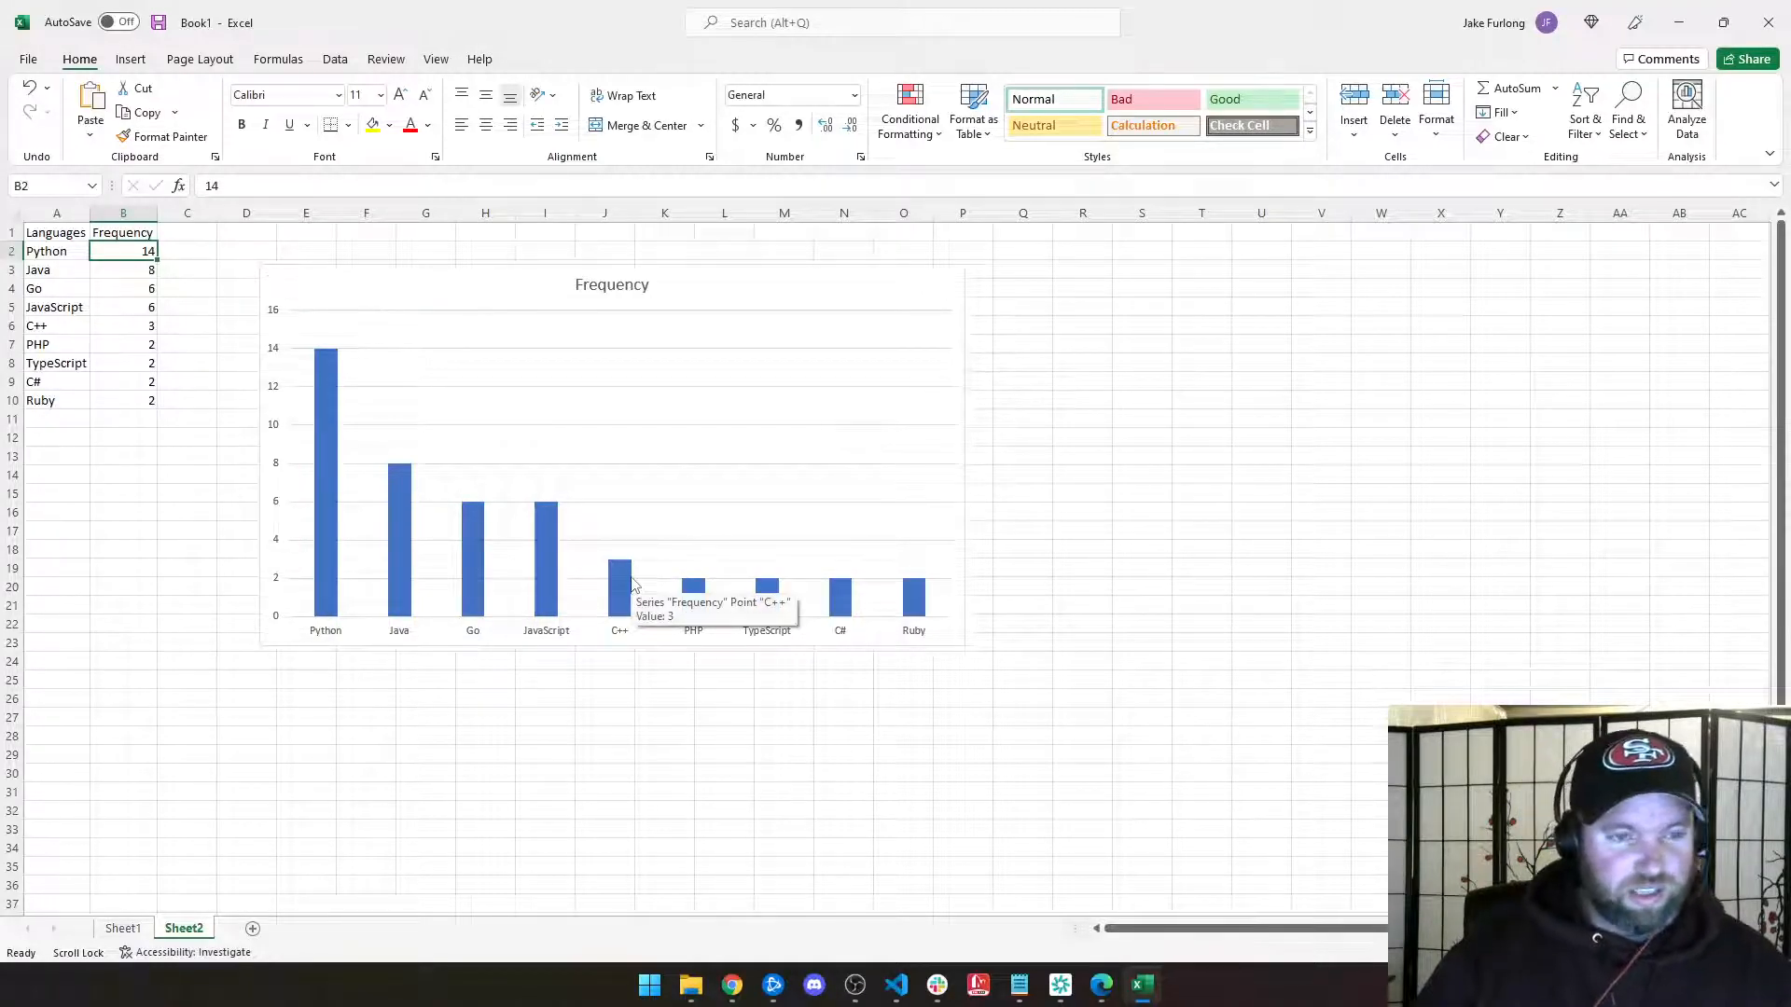
pyautogui.moveTo(343, 587)
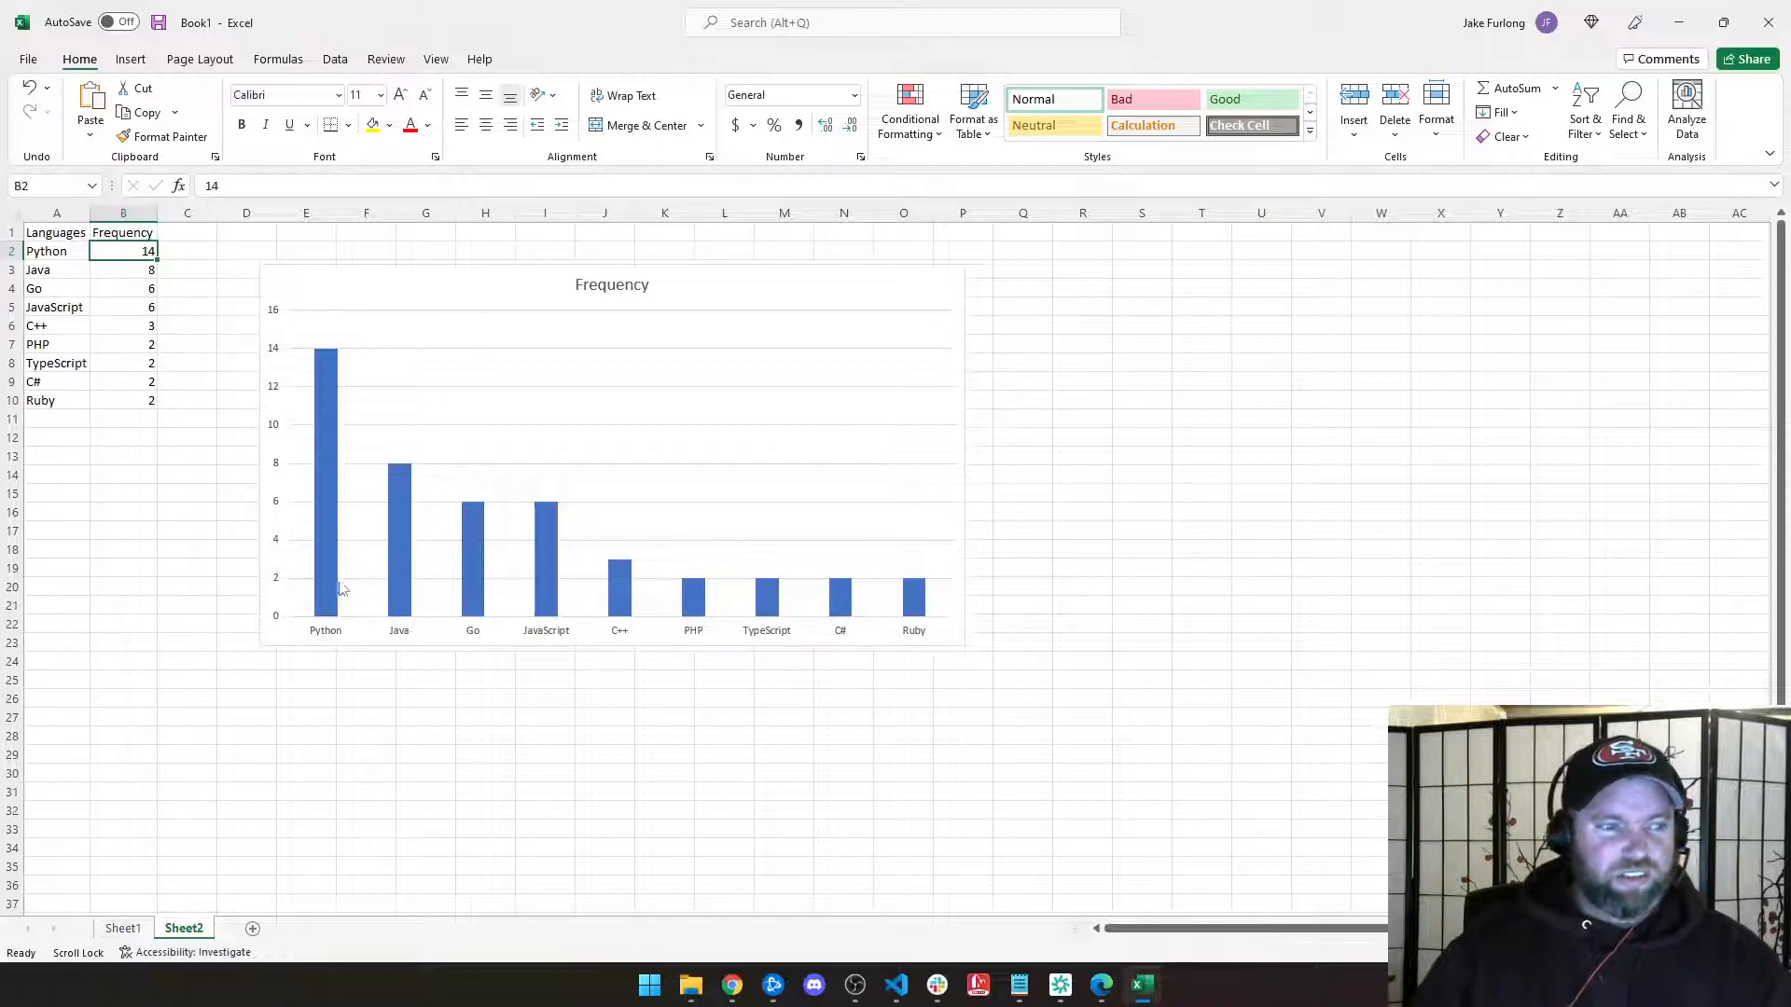
pyautogui.moveTo(476, 602)
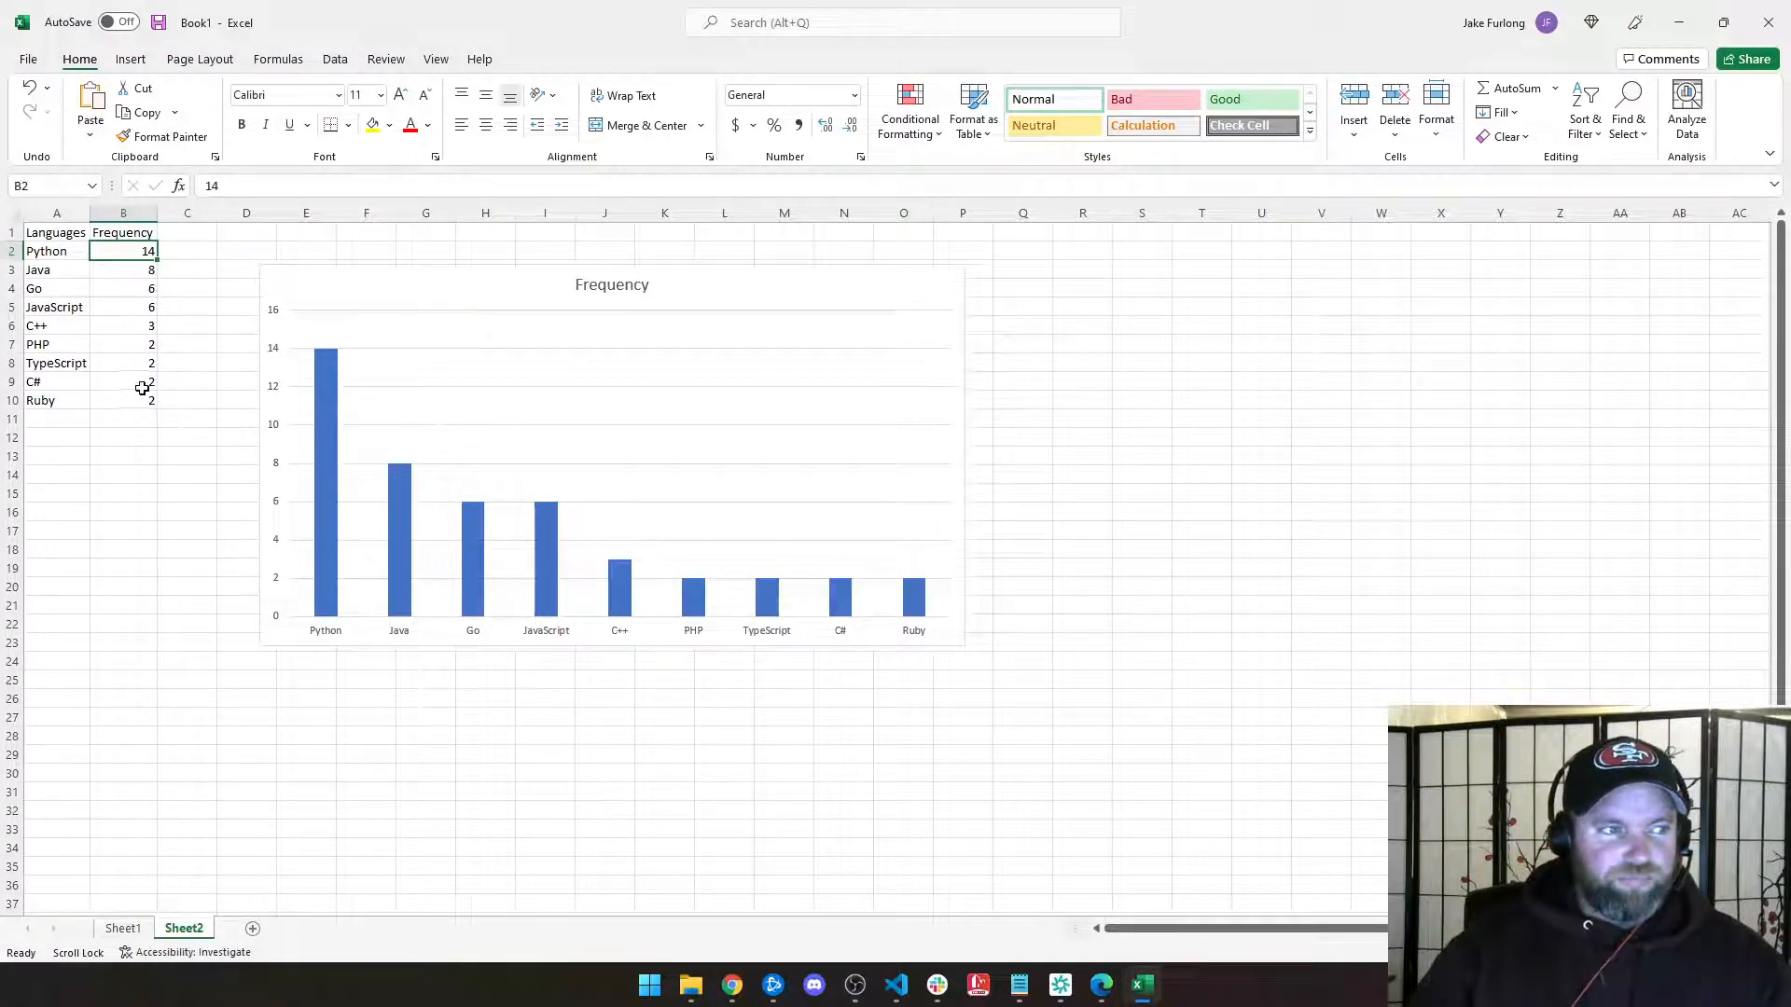
pyautogui.moveTo(123, 250); pyautogui.dragTo(123, 399)
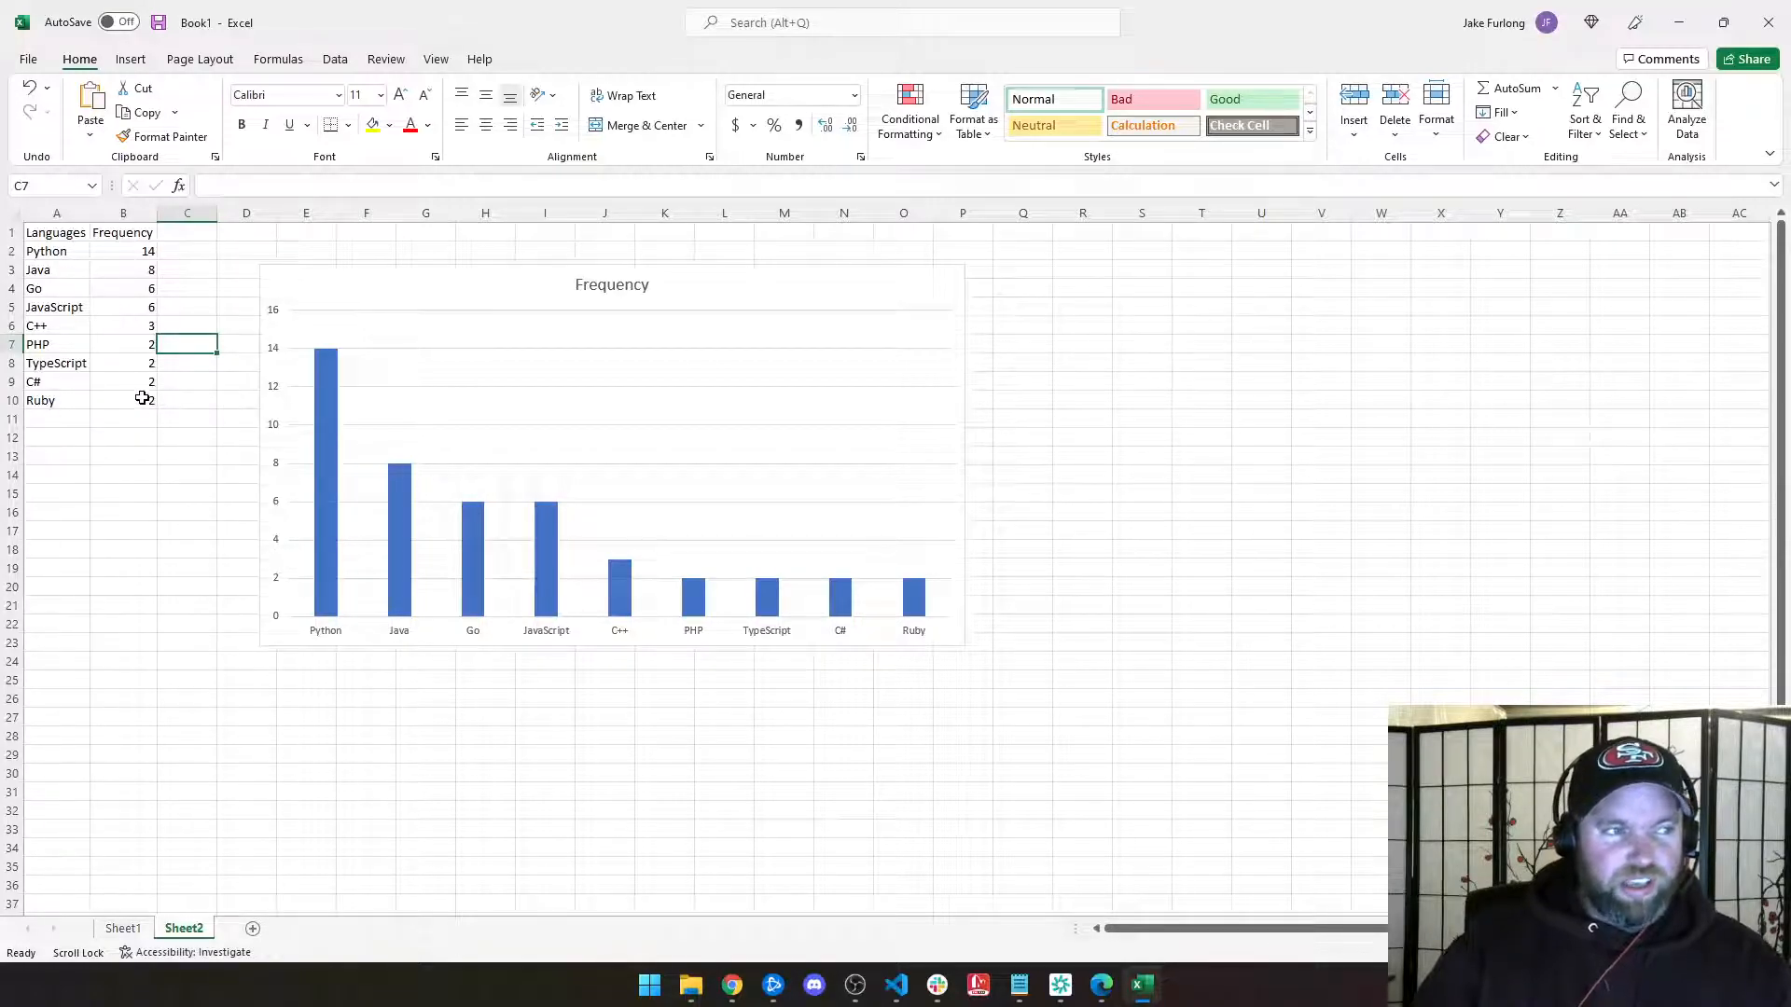
pyautogui.moveTo(376, 437)
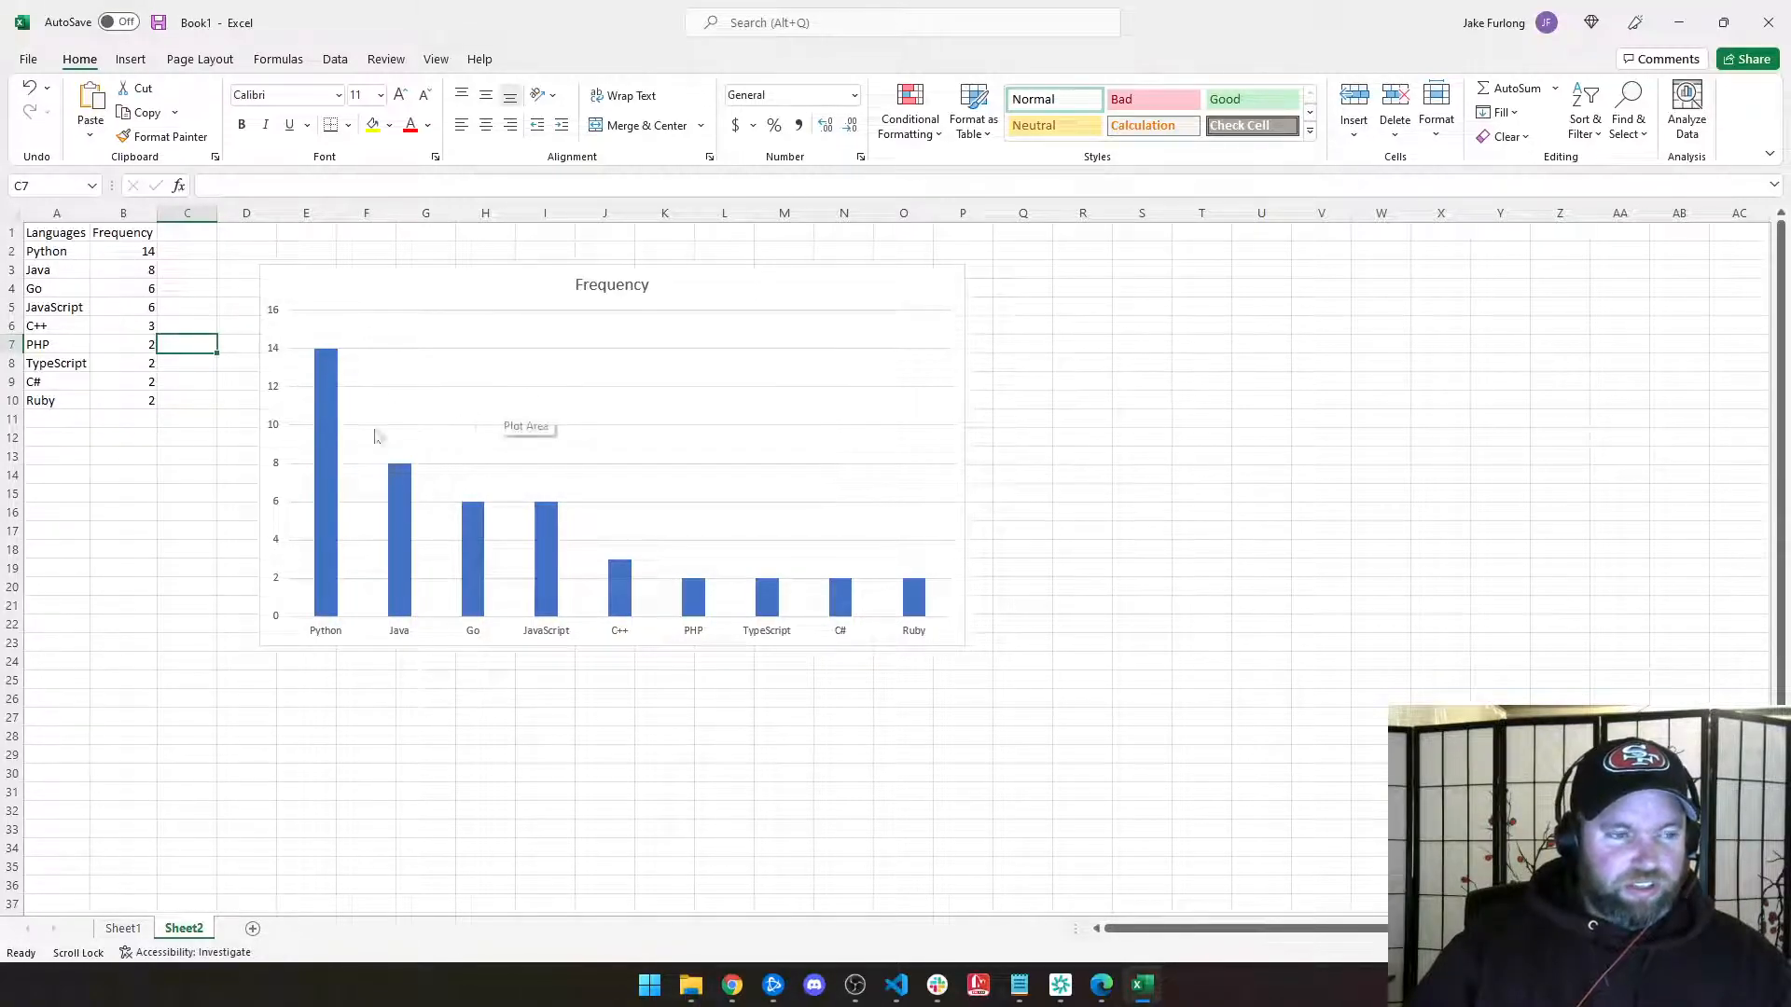
pyautogui.moveTo(324, 582)
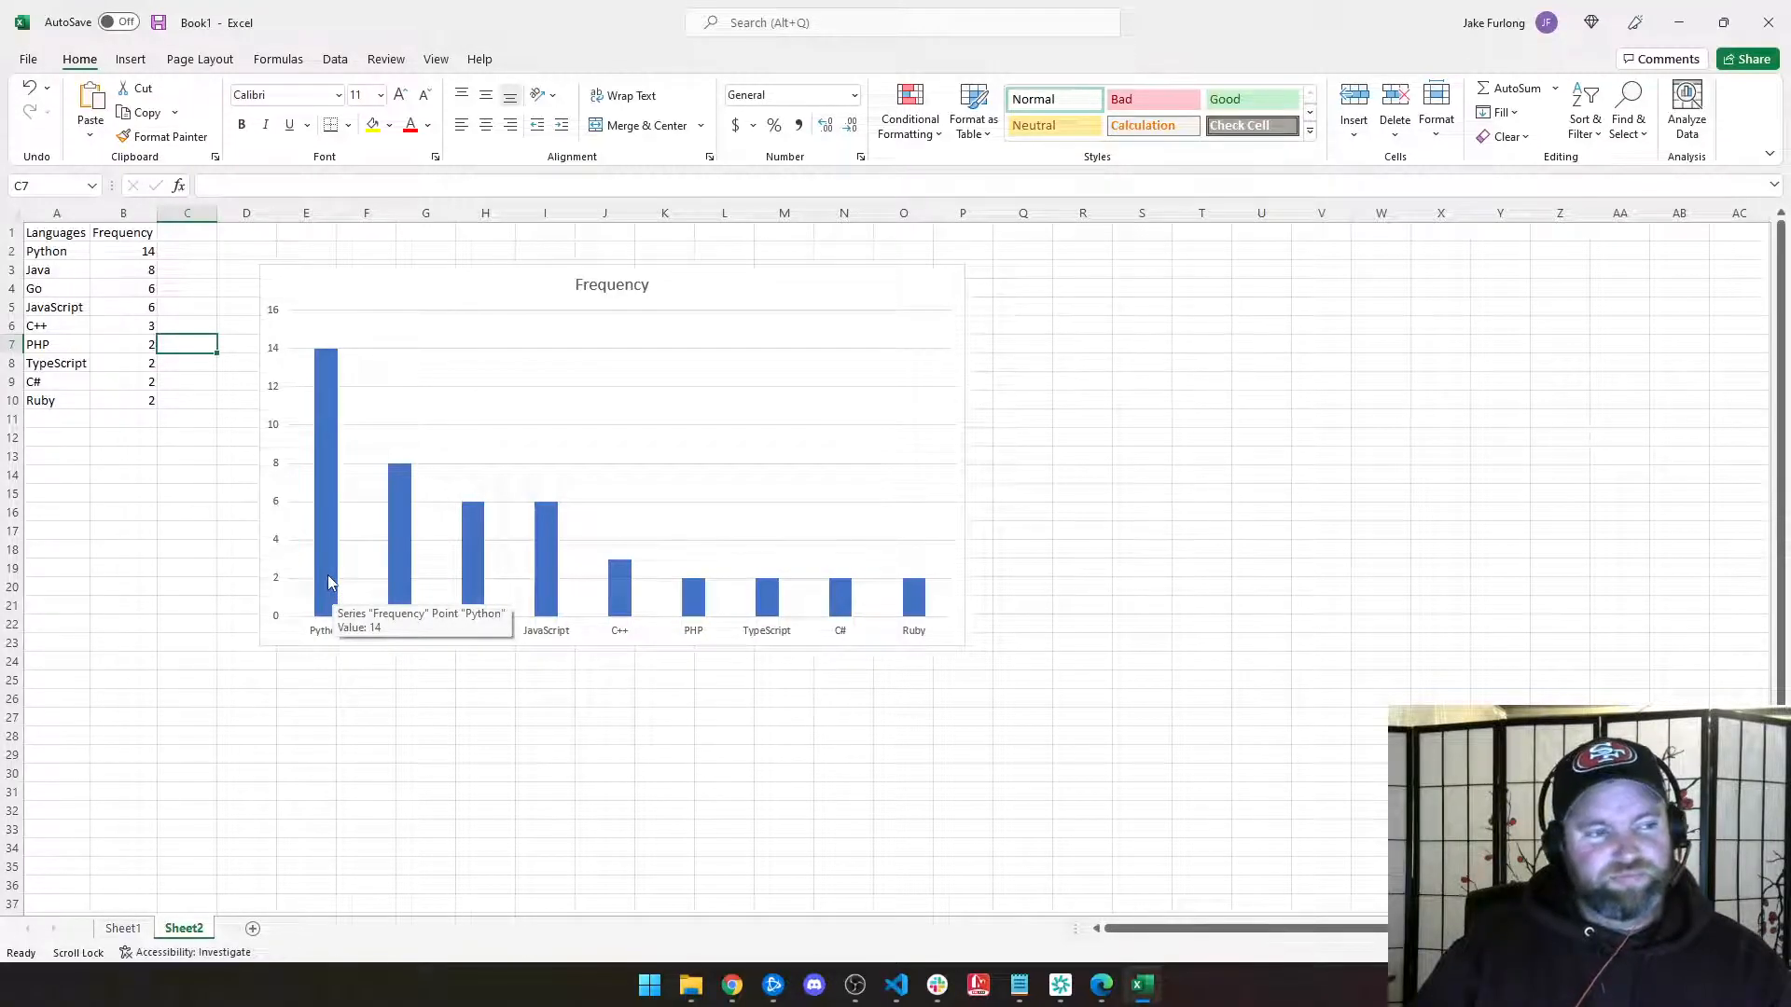
pyautogui.moveTo(444, 701)
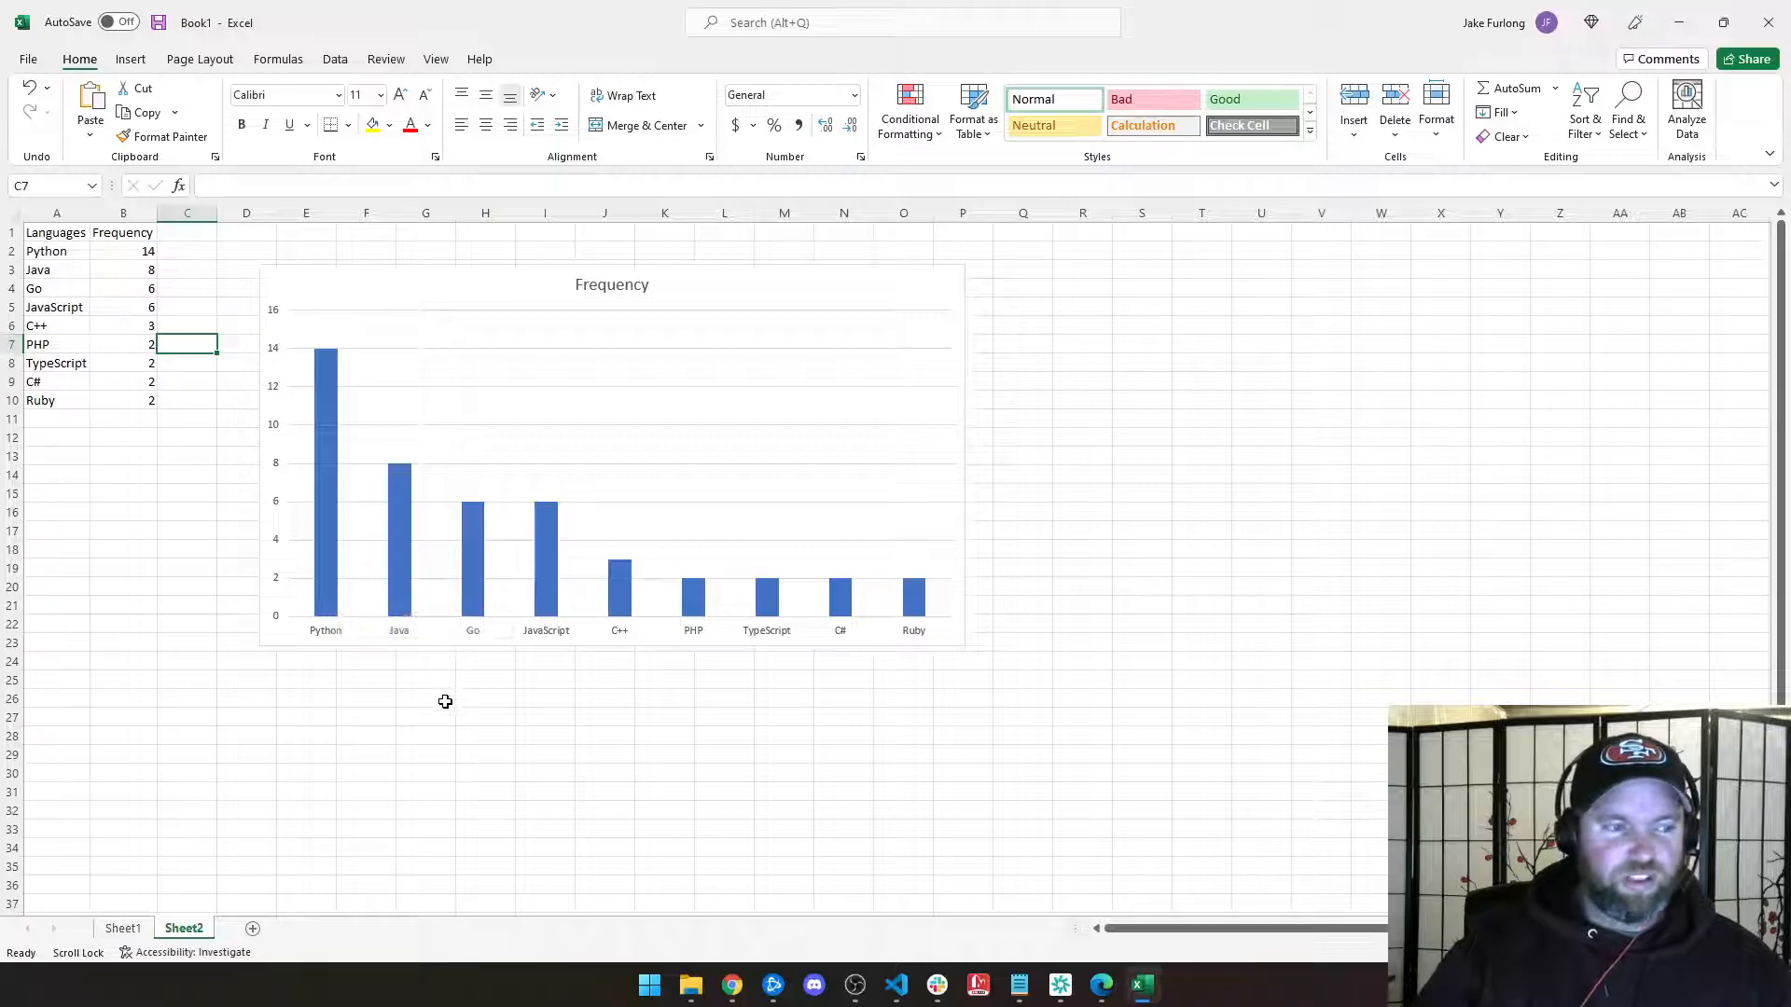
pyautogui.moveTo(468, 659)
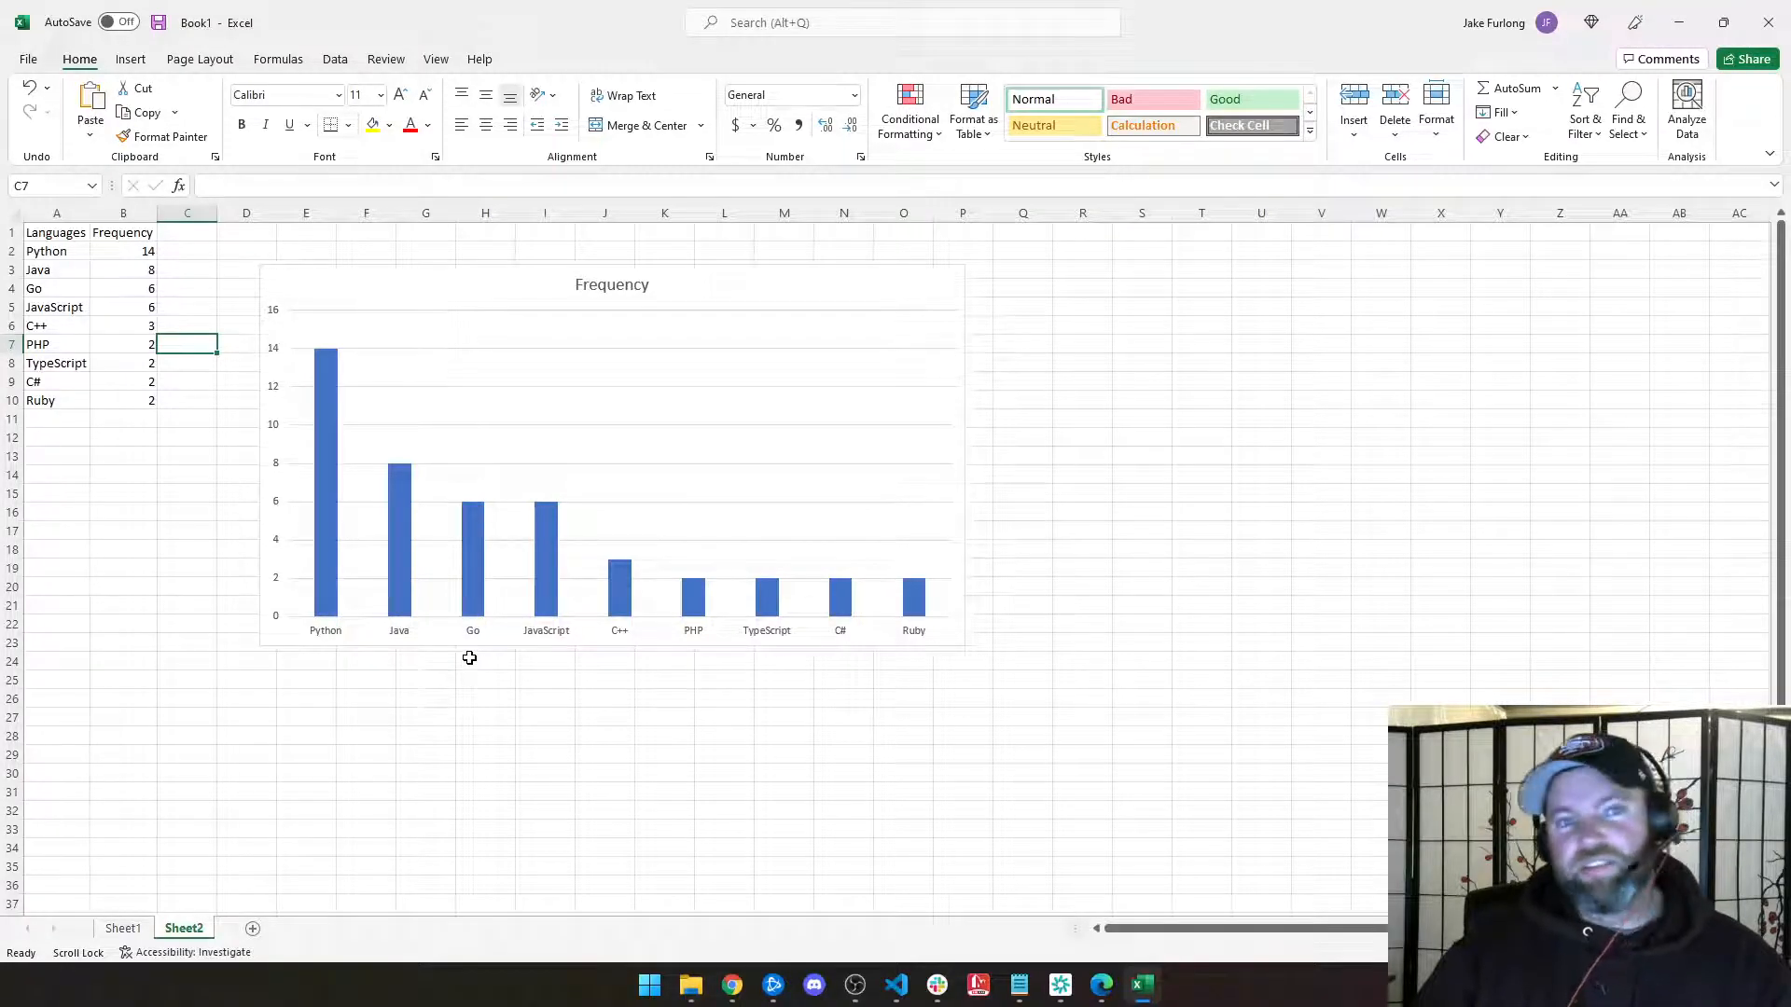
pyautogui.moveTo(480, 640)
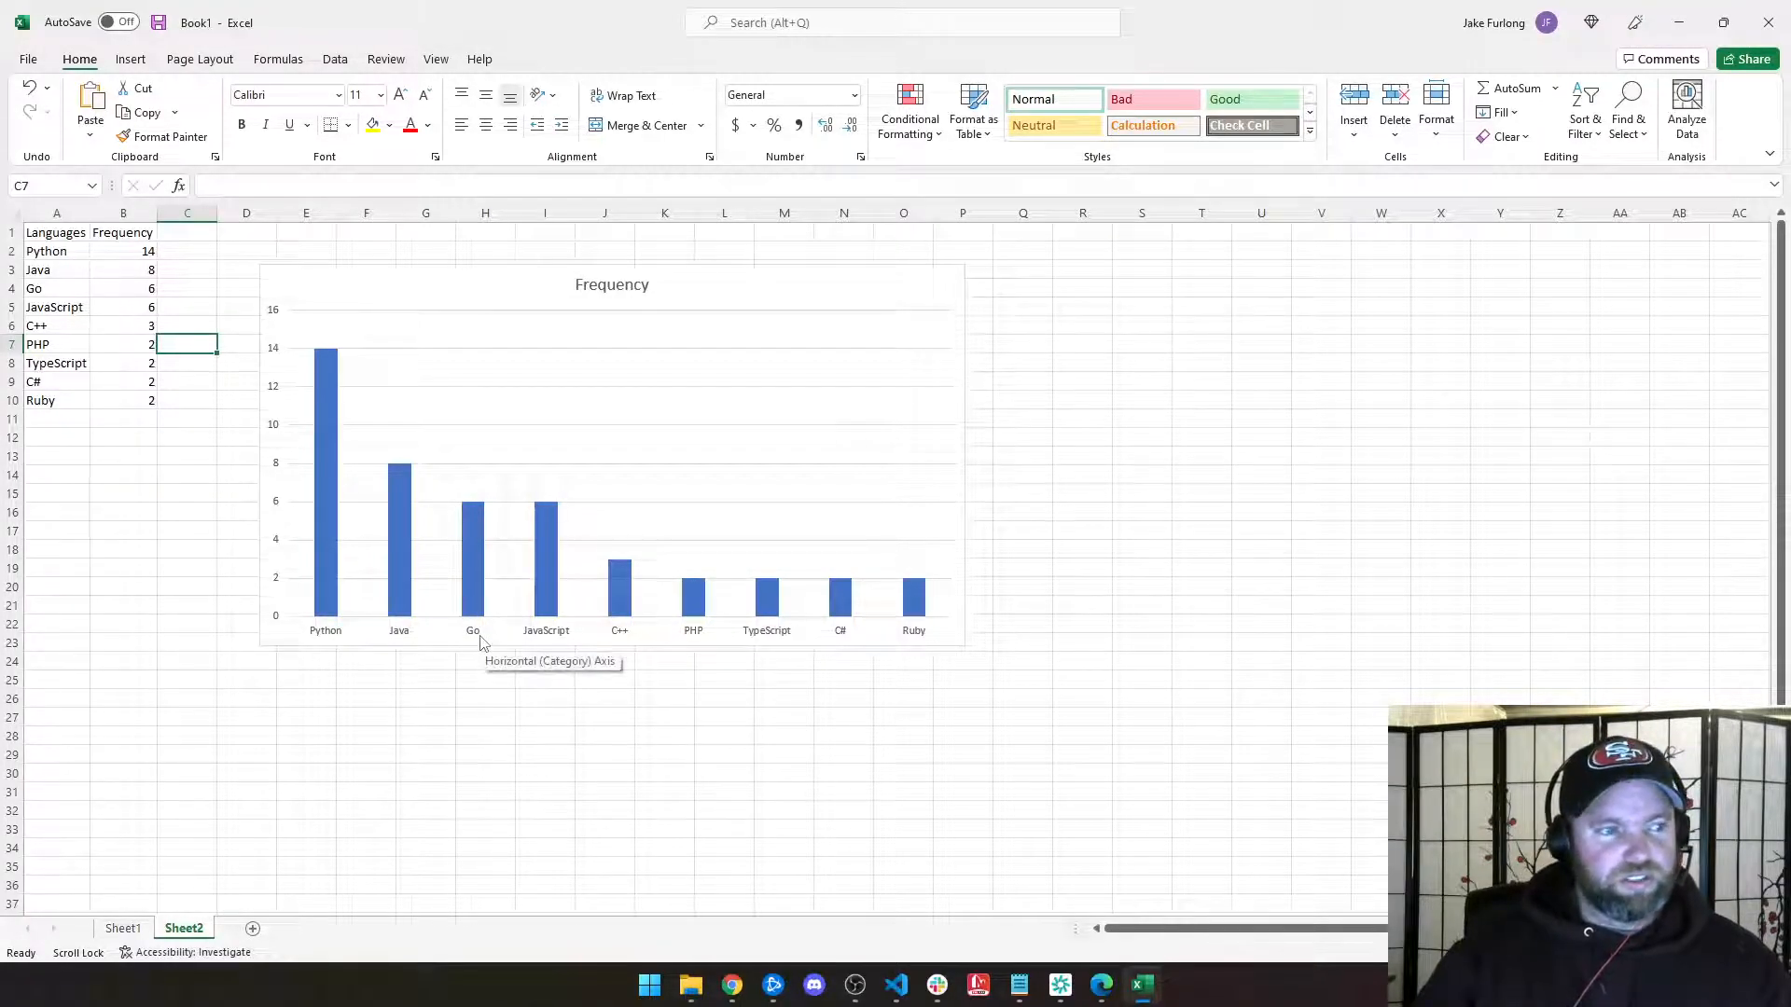
pyautogui.moveTo(629, 625)
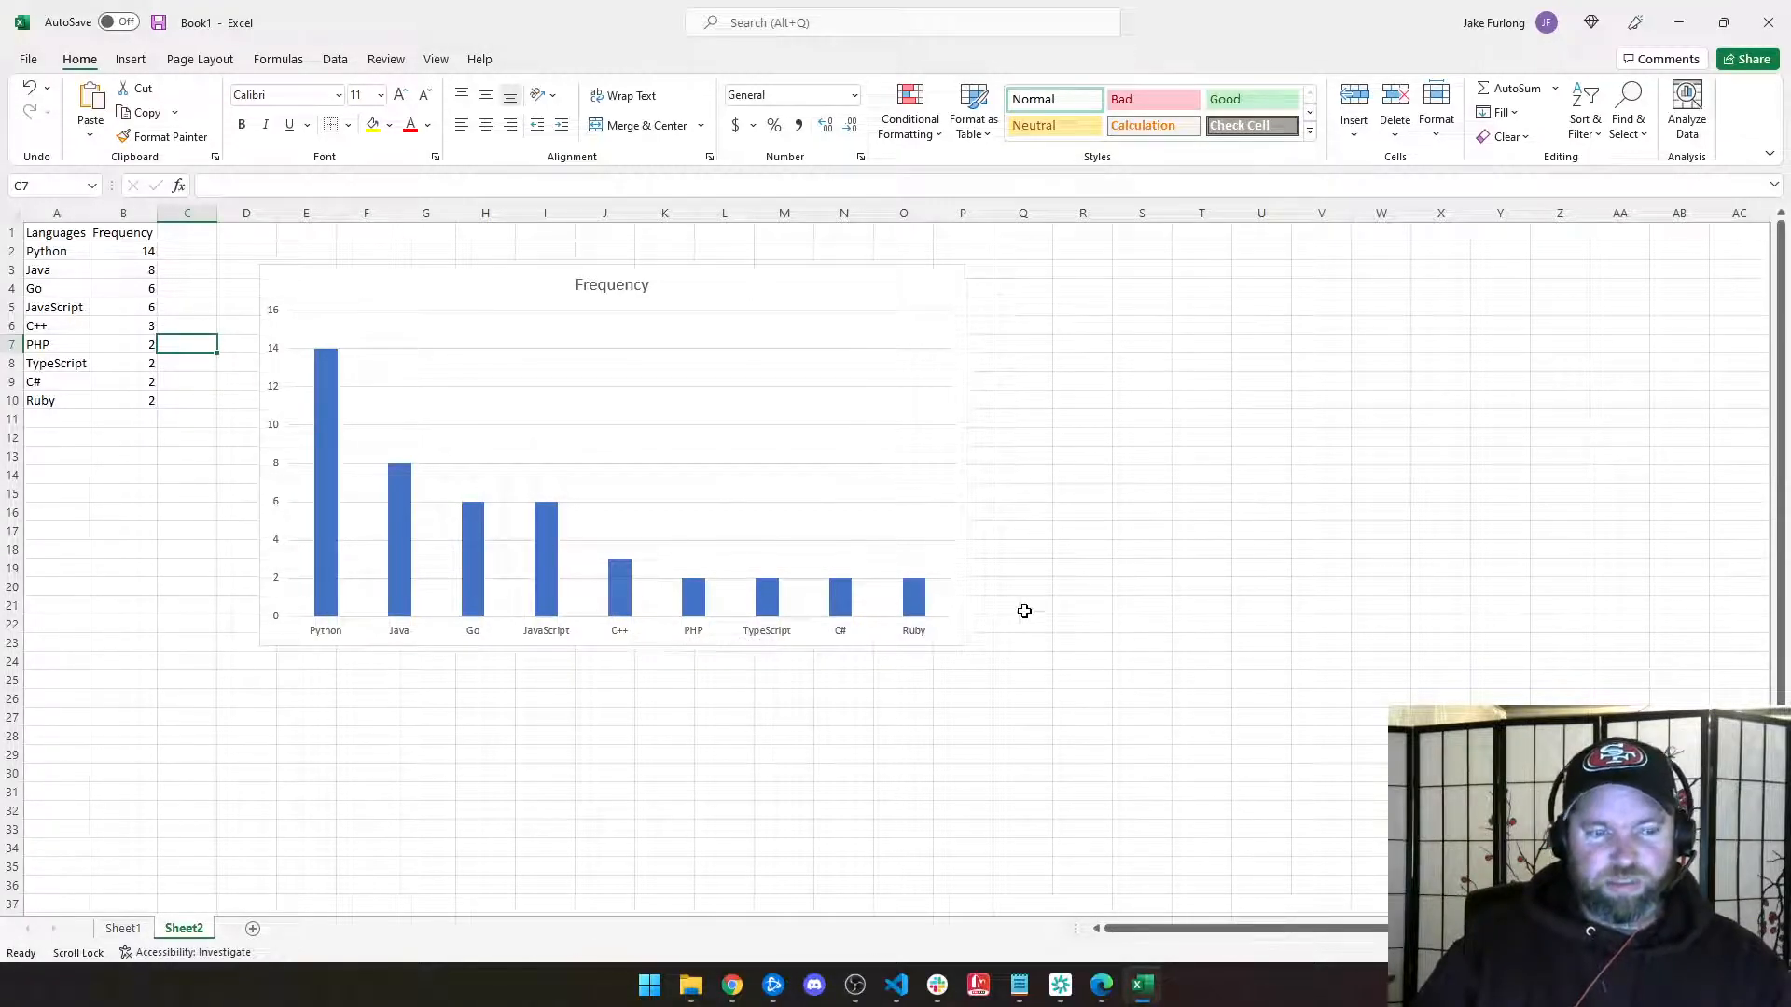
pyautogui.moveTo(992, 556)
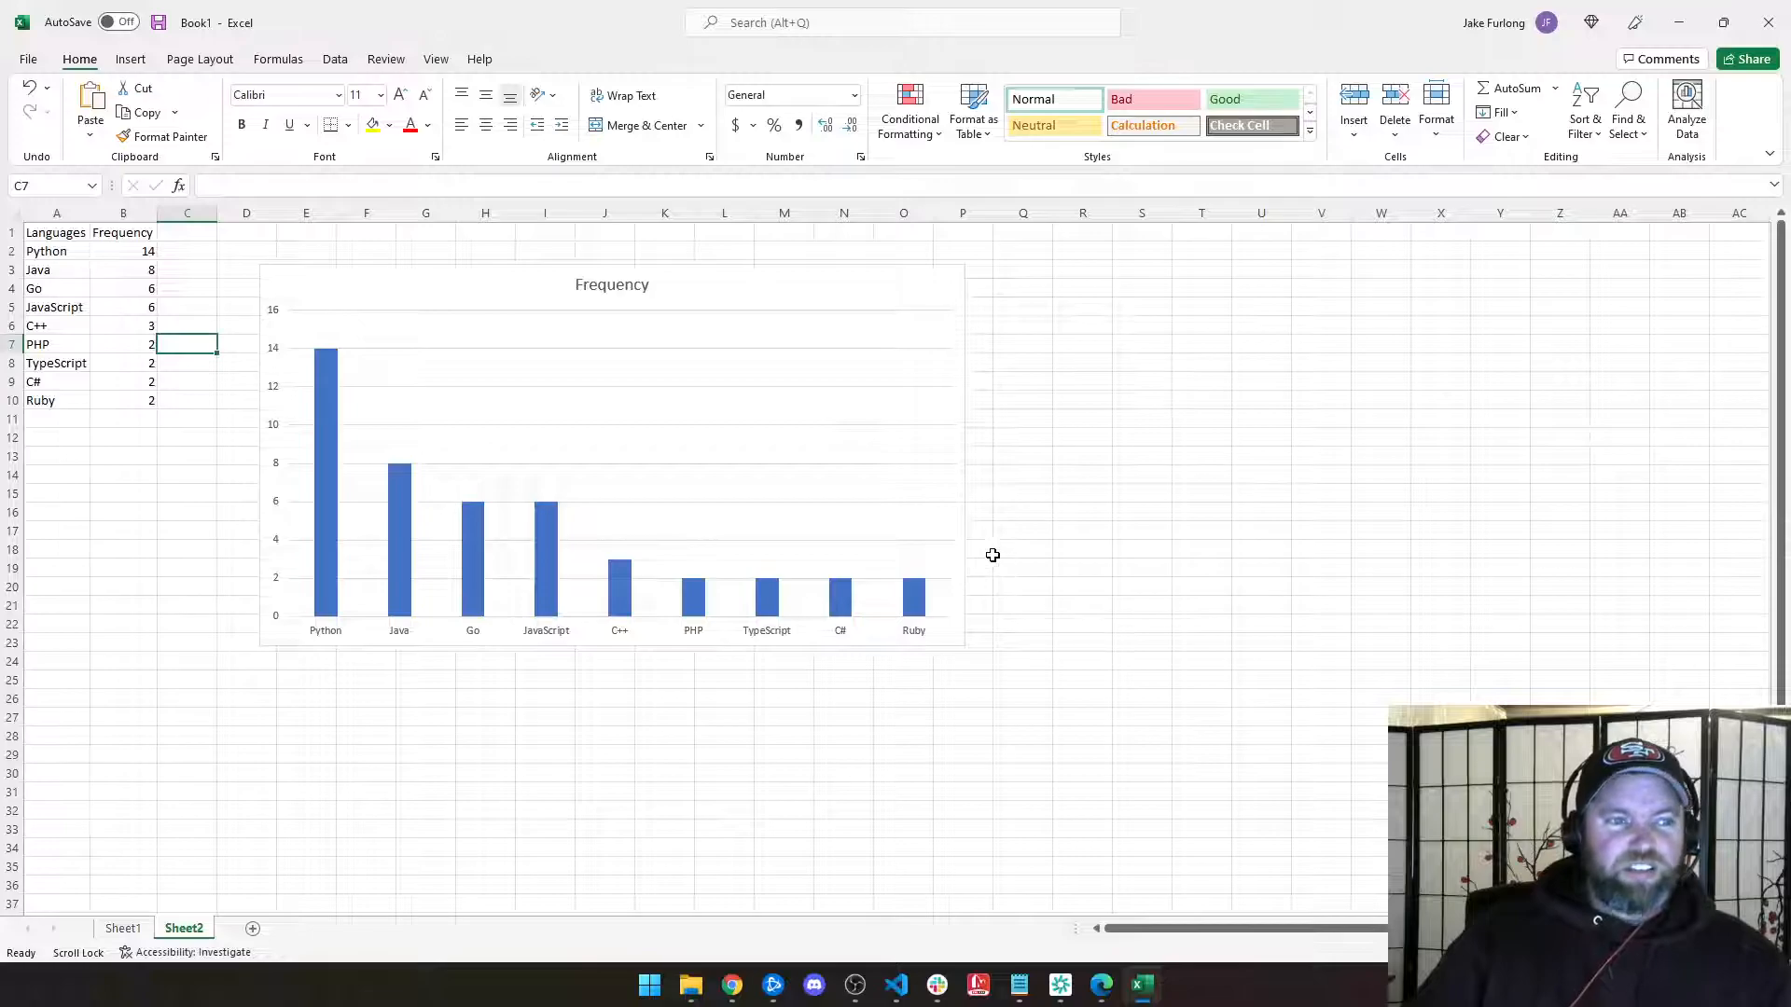
pyautogui.moveTo(892, 567)
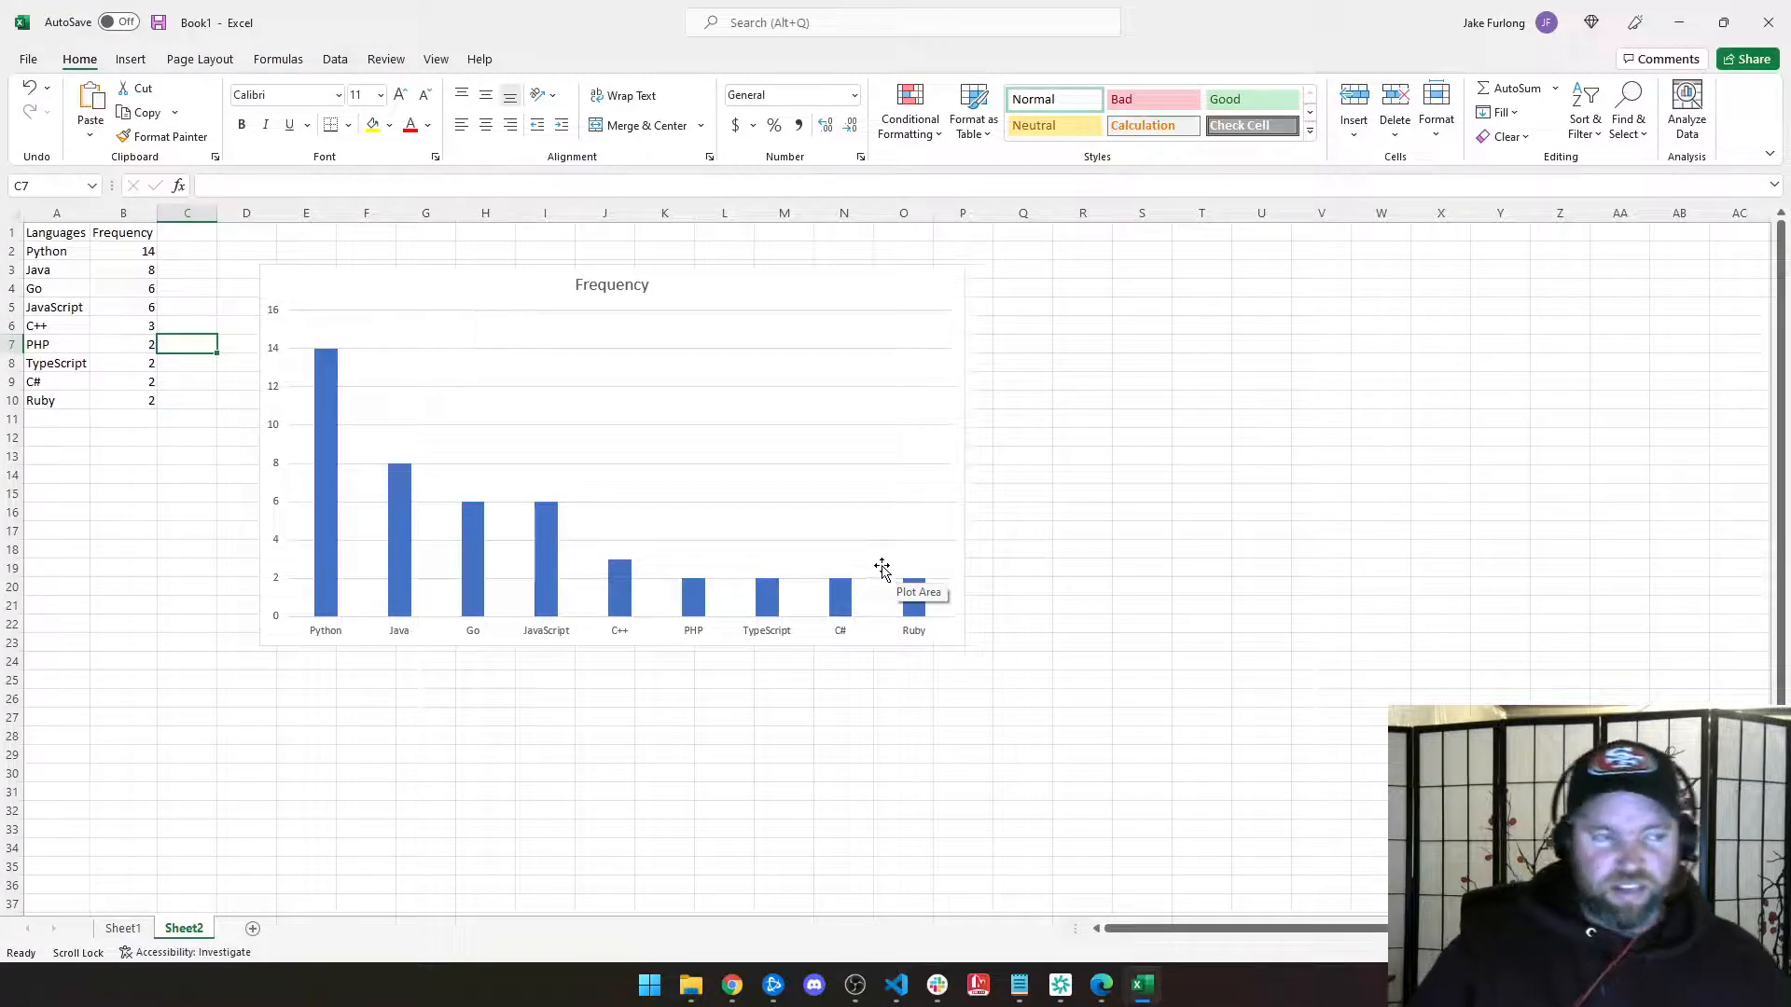
pyautogui.moveTo(355, 533)
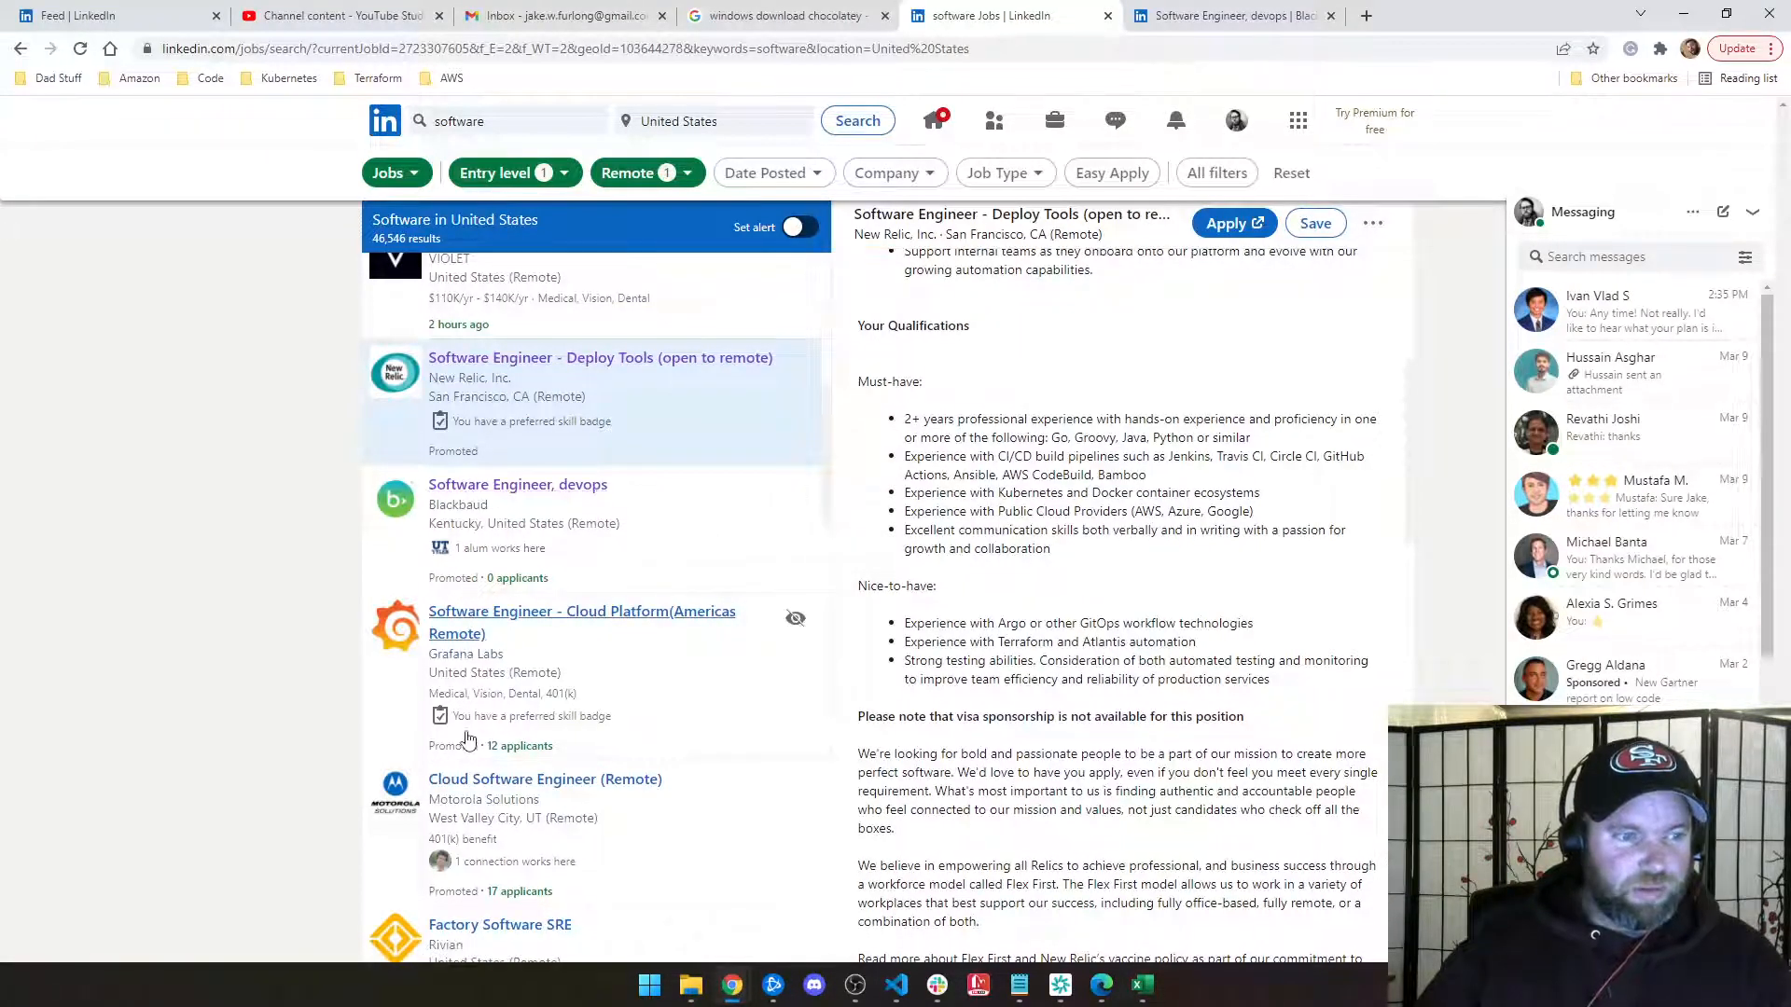
# Jump to page 8 of the remote entry-level software job results.
pyautogui.scroll(-3)
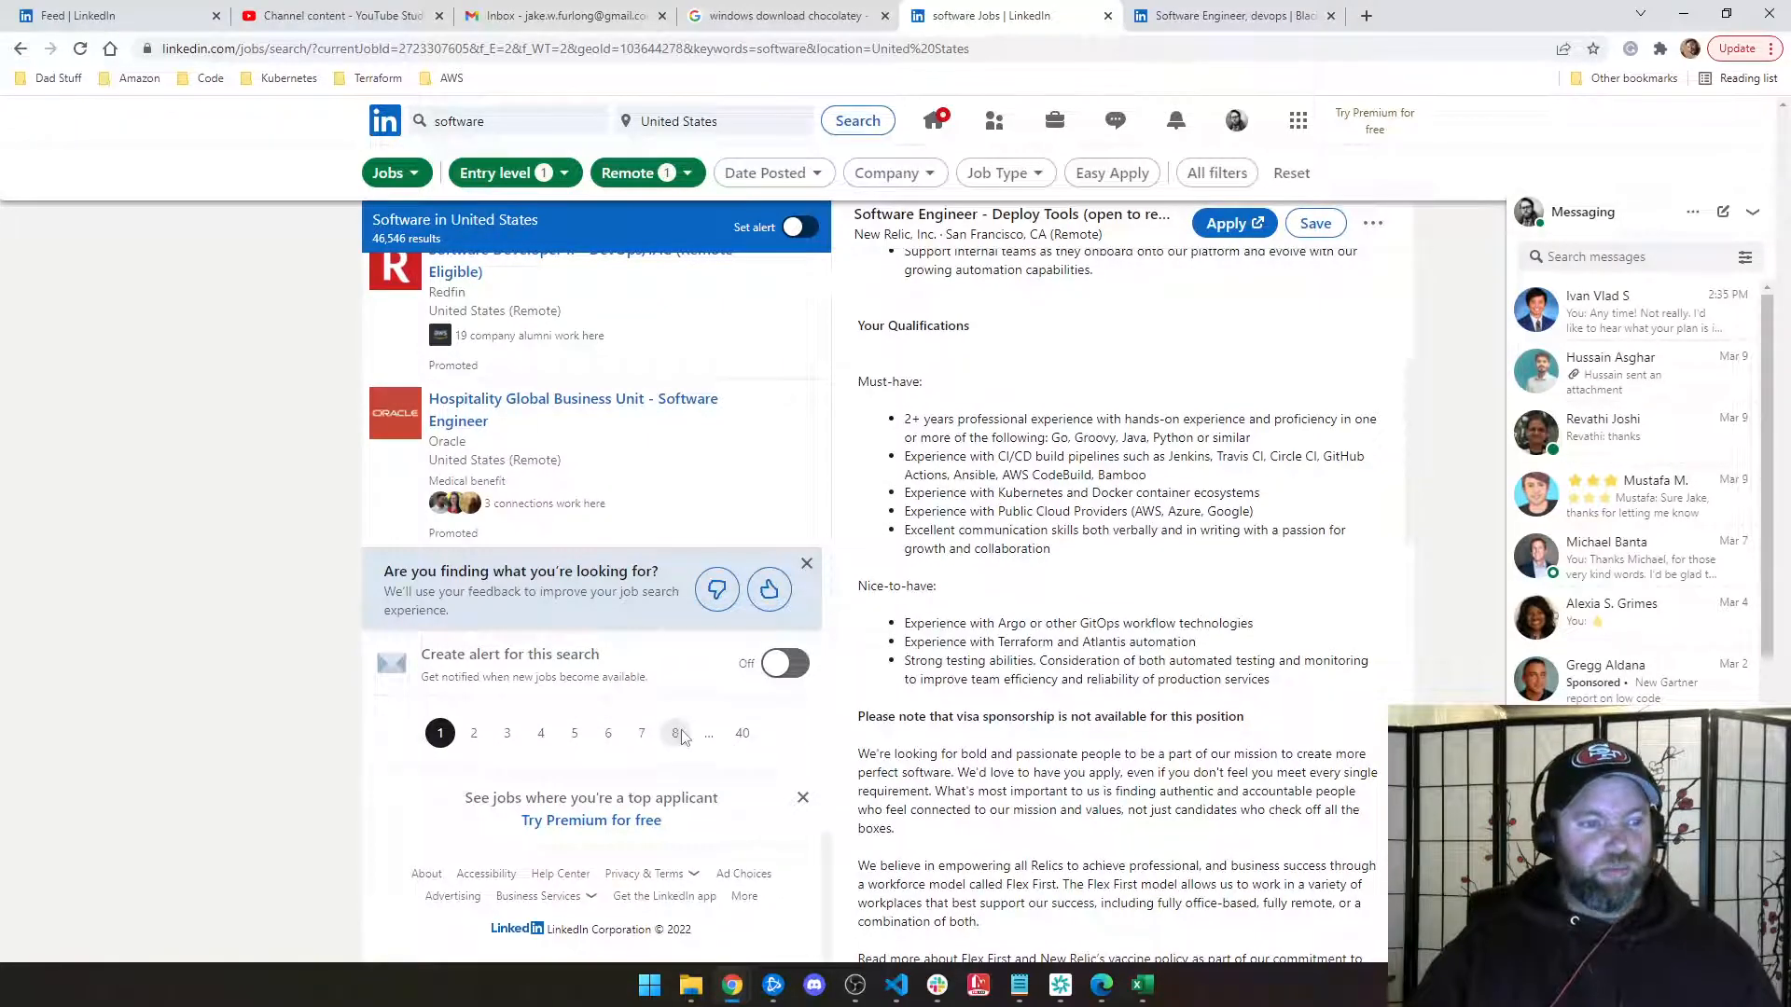
pyautogui.click(673, 732)
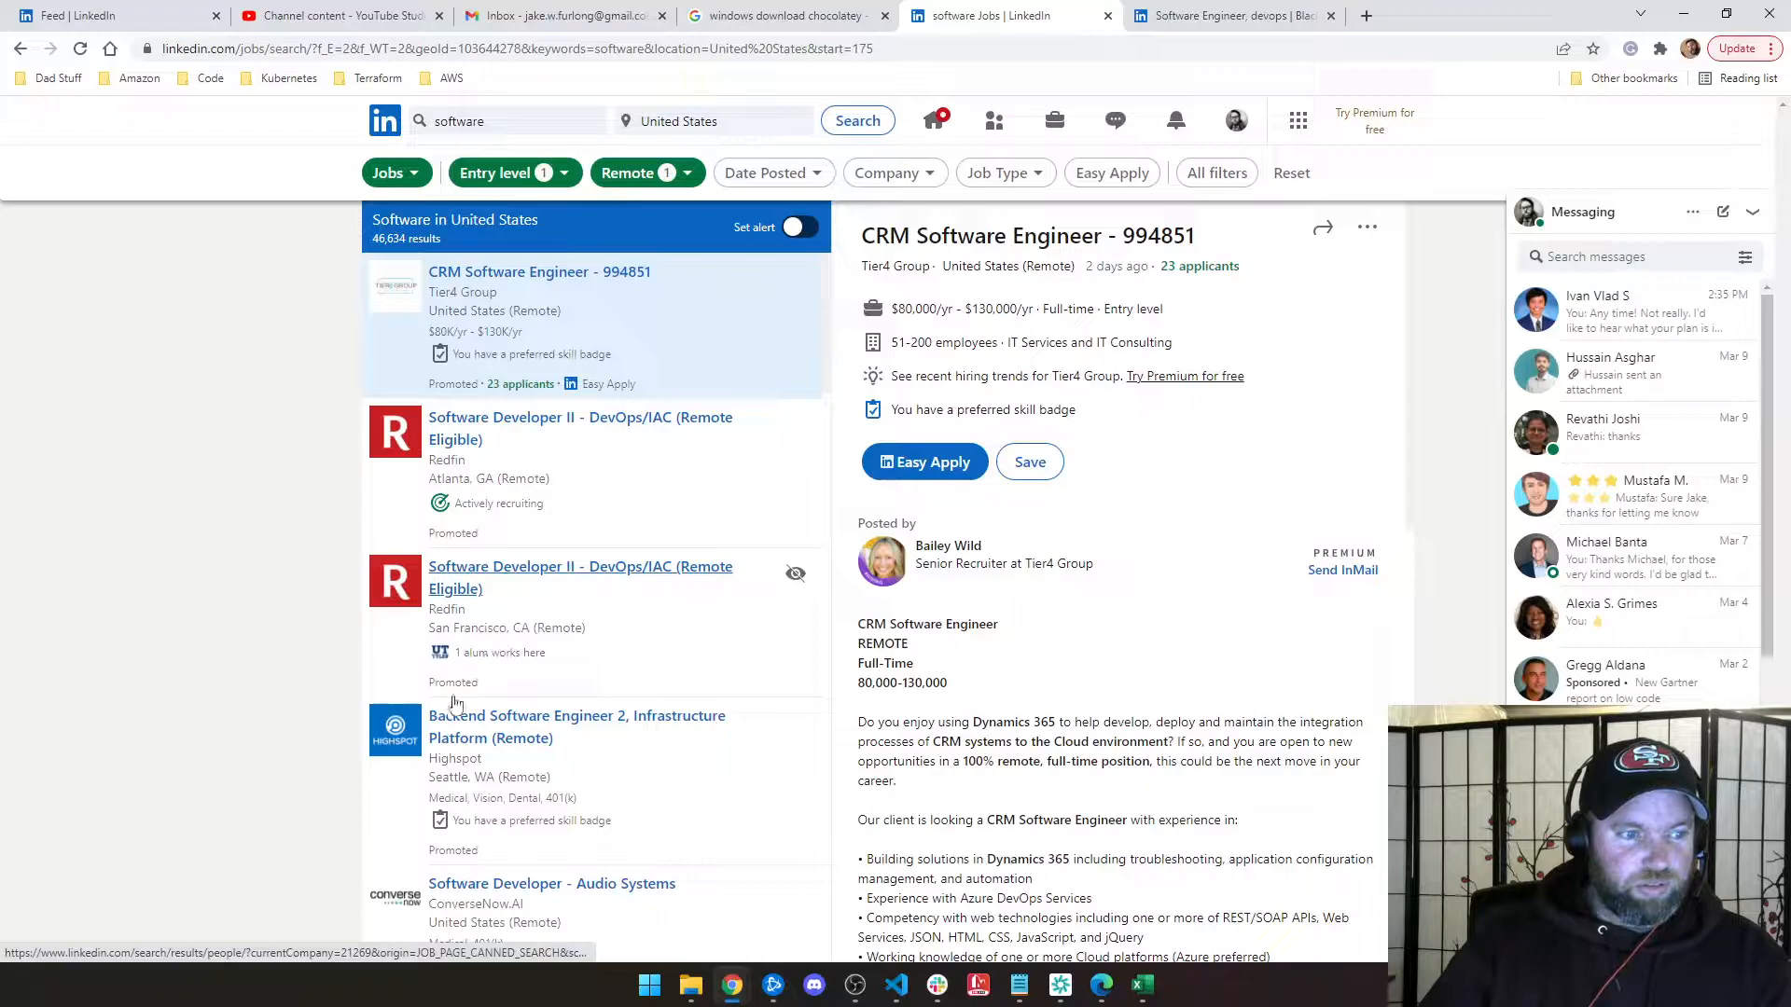
pyautogui.moveTo(634, 592)
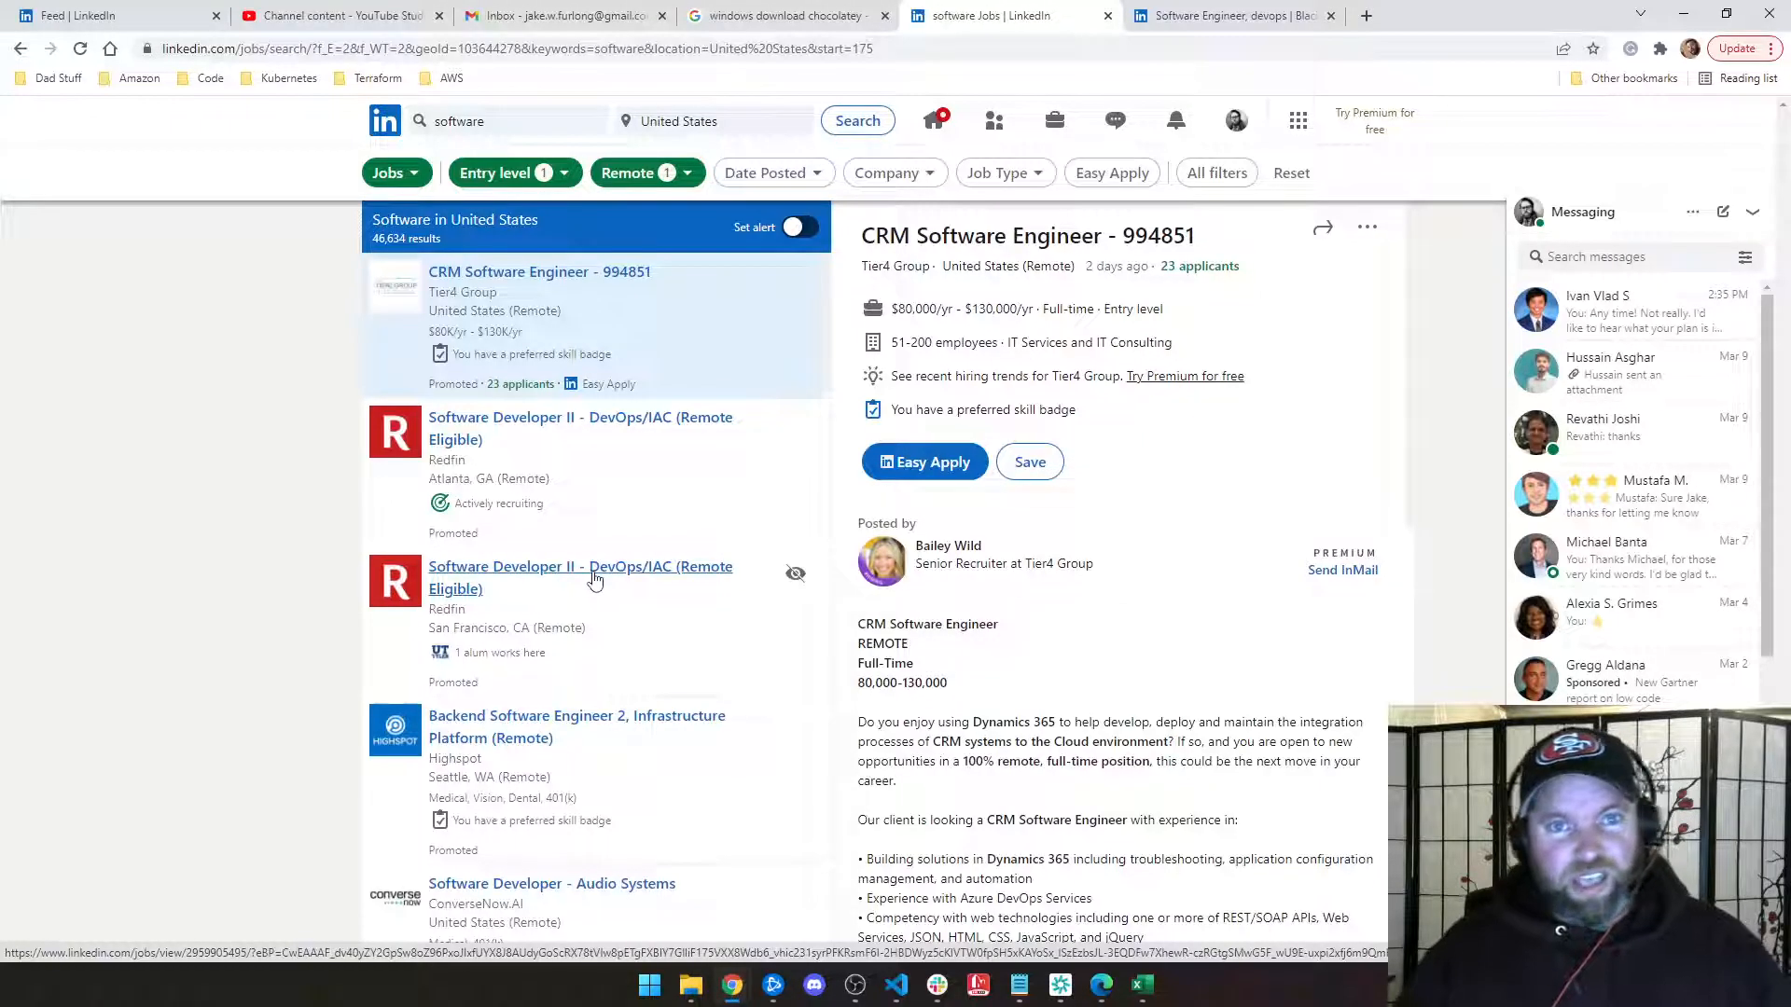
pyautogui.moveTo(582, 549)
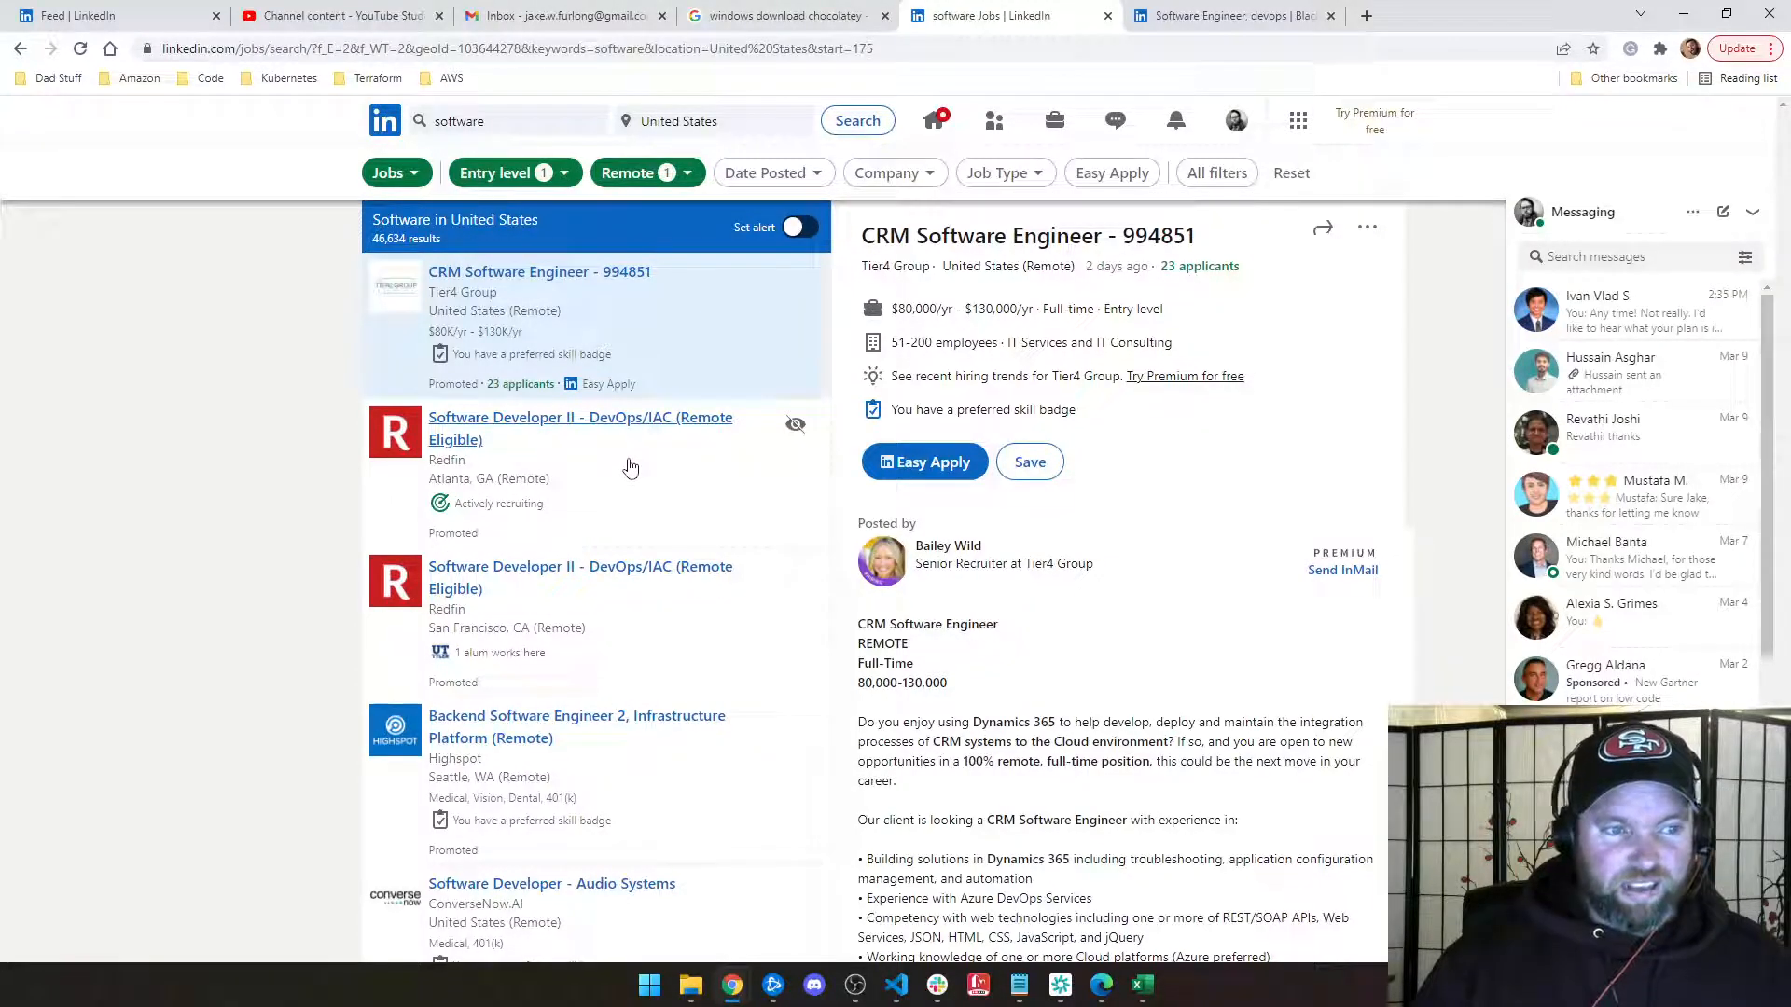
pyautogui.moveTo(642, 478)
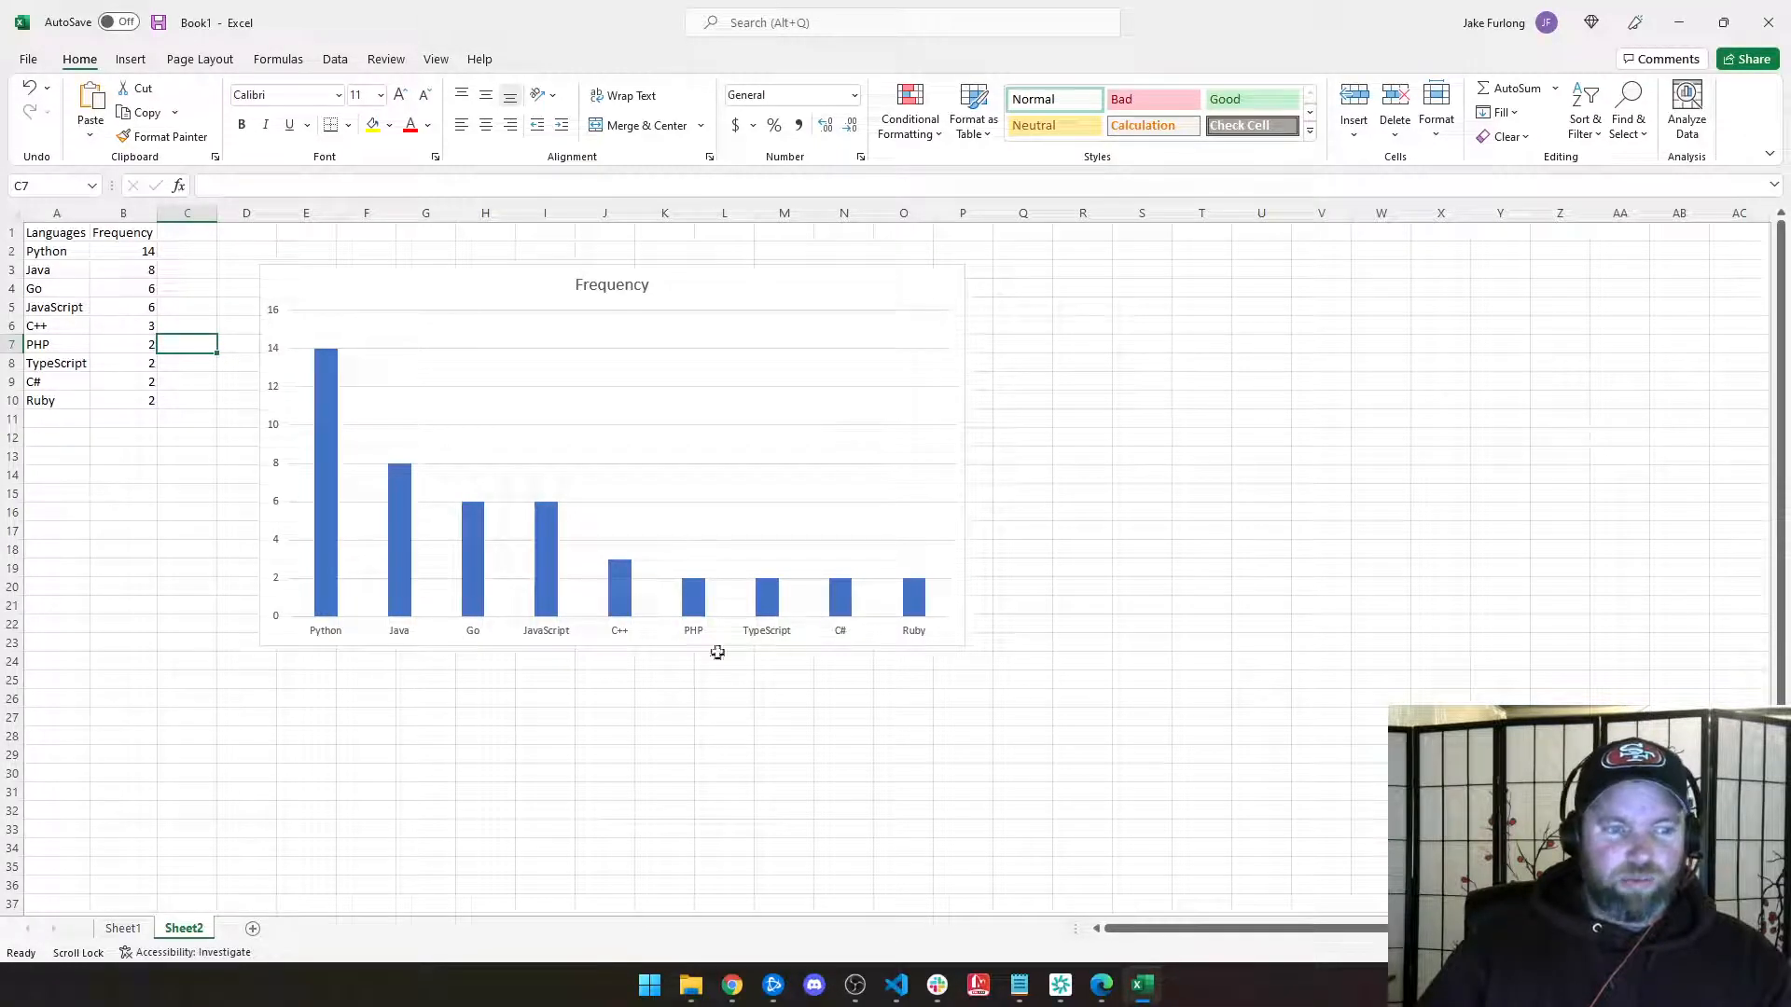
pyautogui.moveTo(347, 593)
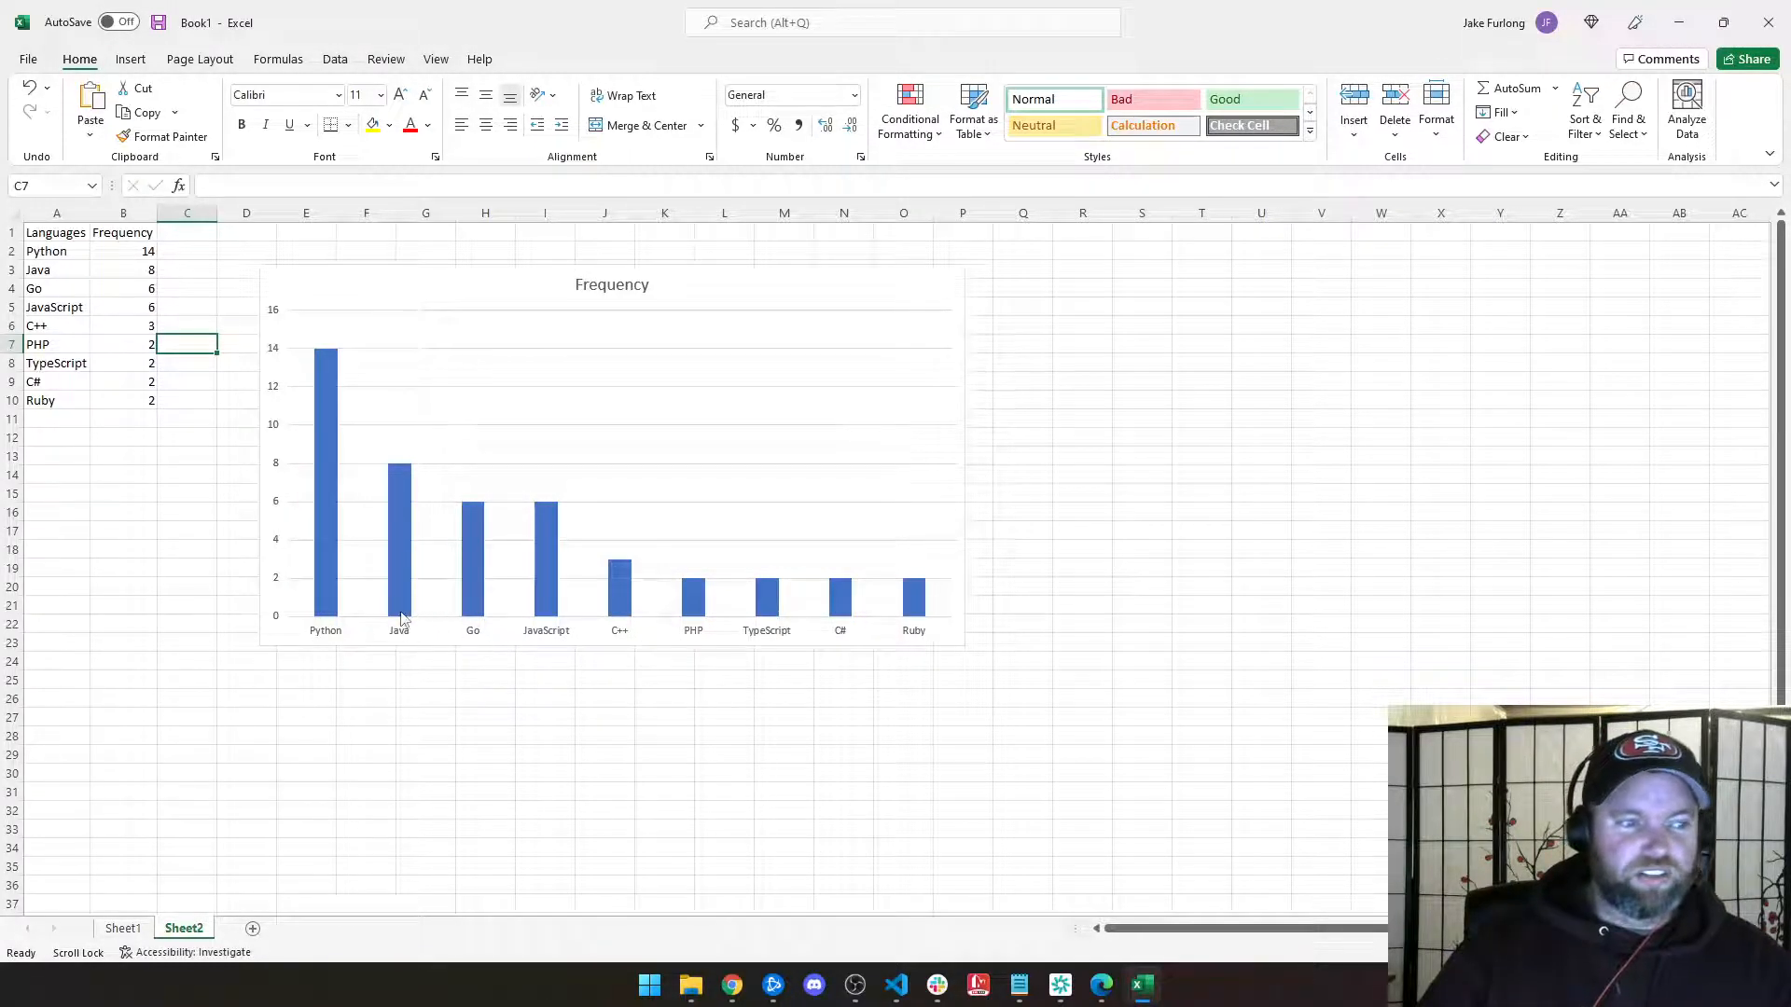
pyautogui.moveTo(417, 612)
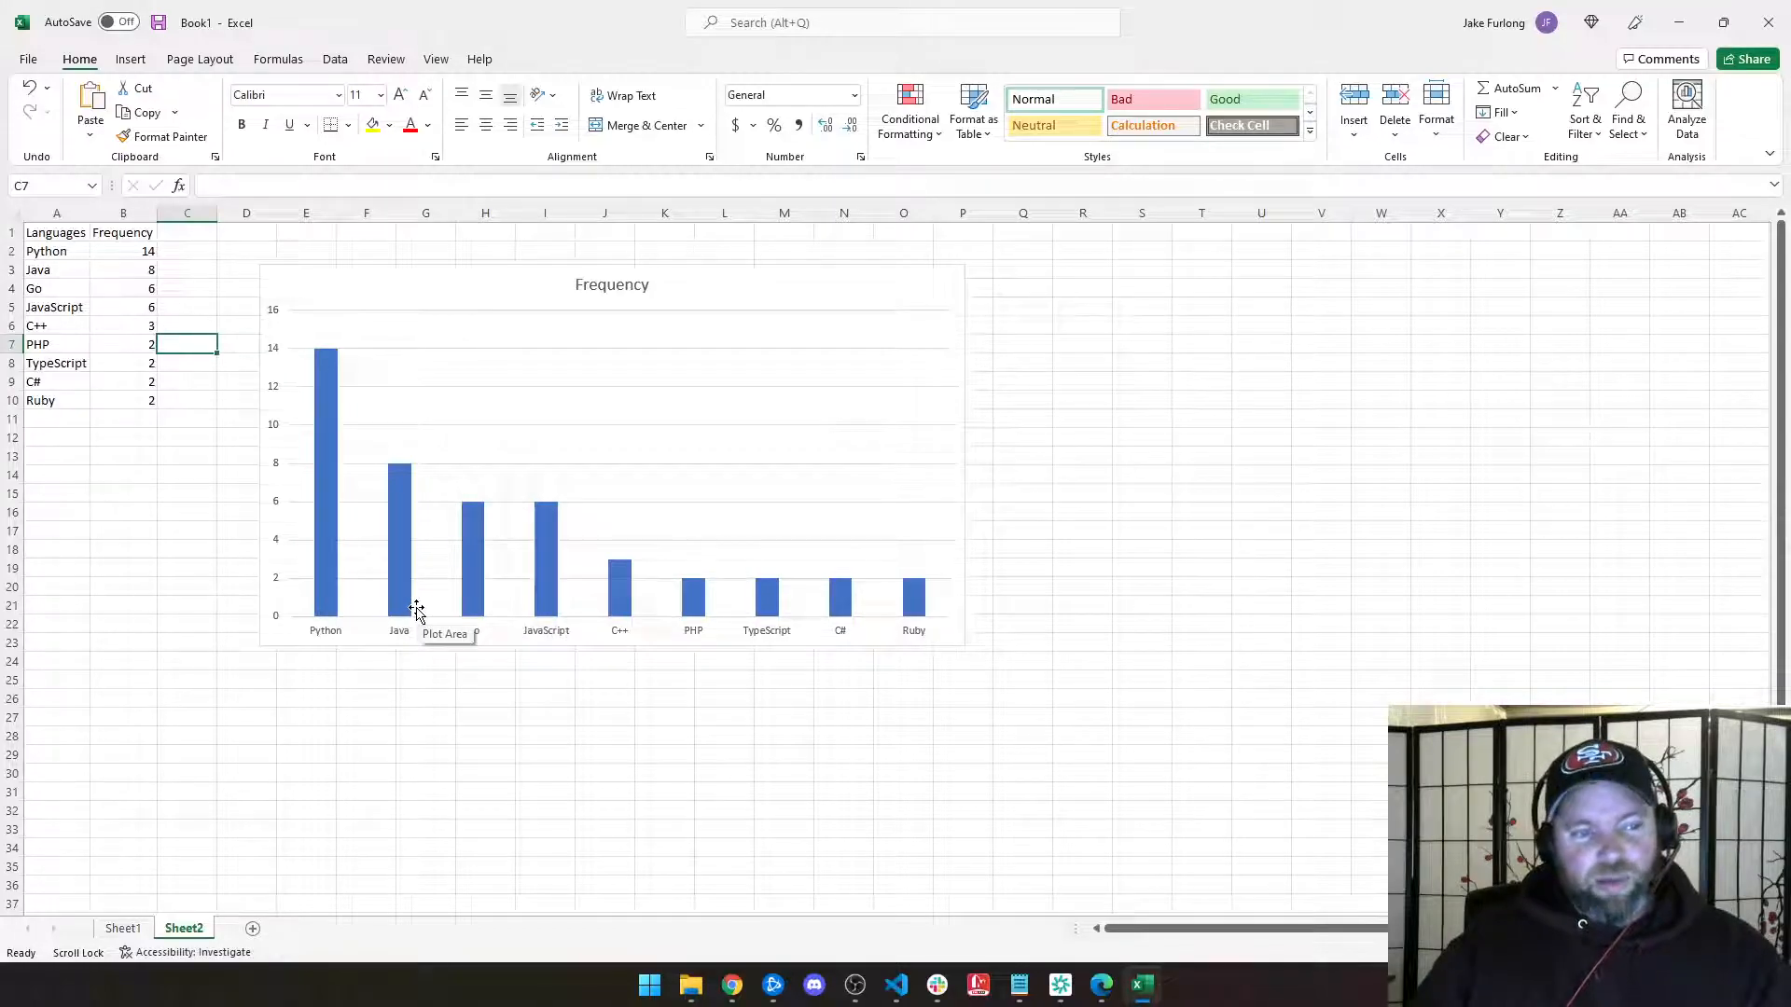
pyautogui.moveTo(455, 653)
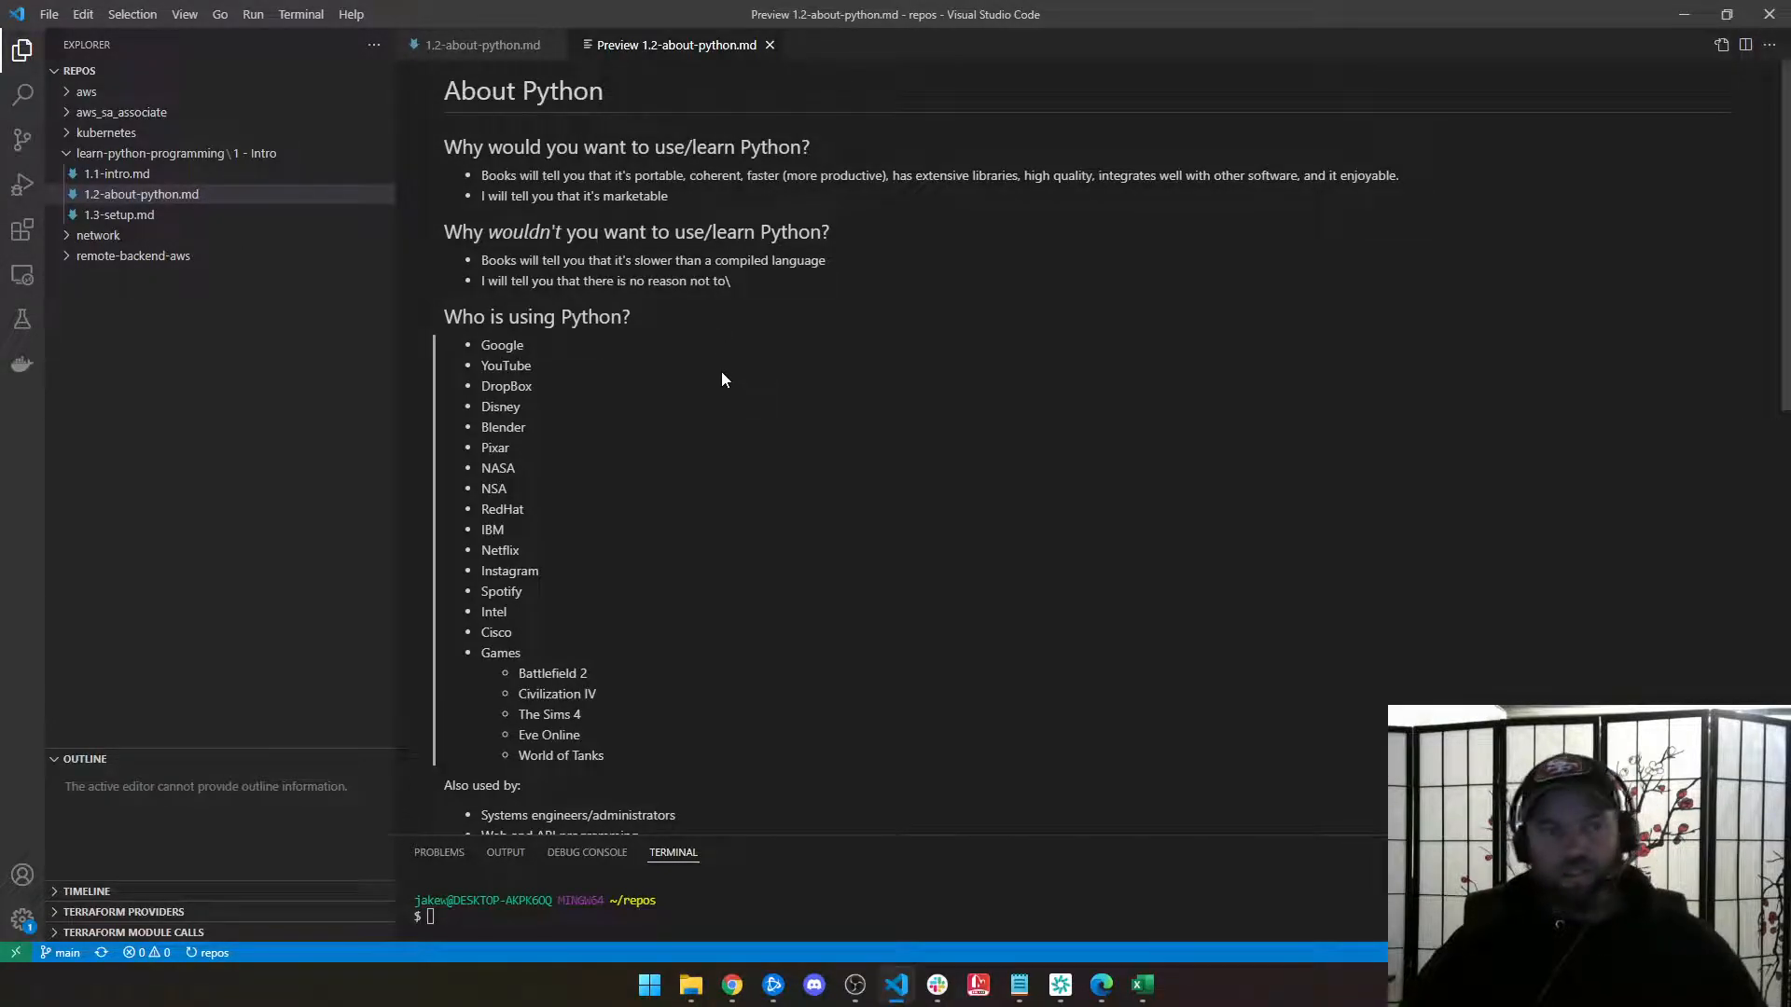
pyautogui.moveTo(739, 389)
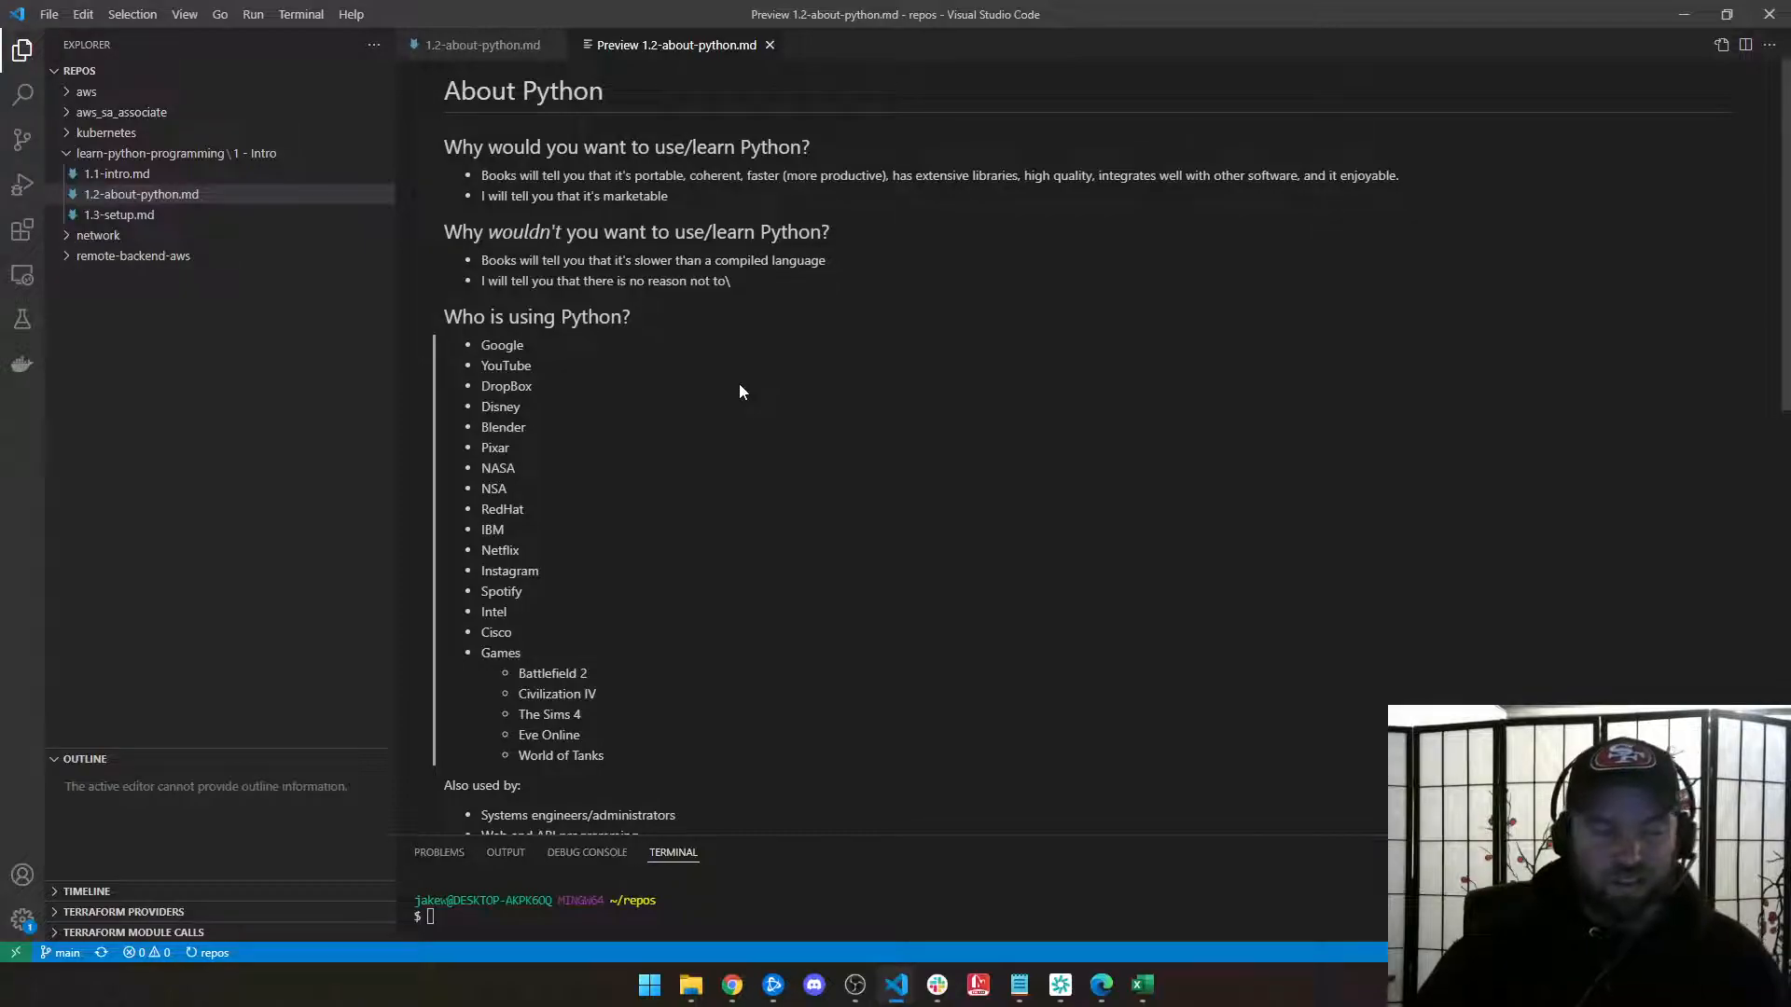
pyautogui.moveTo(773, 409)
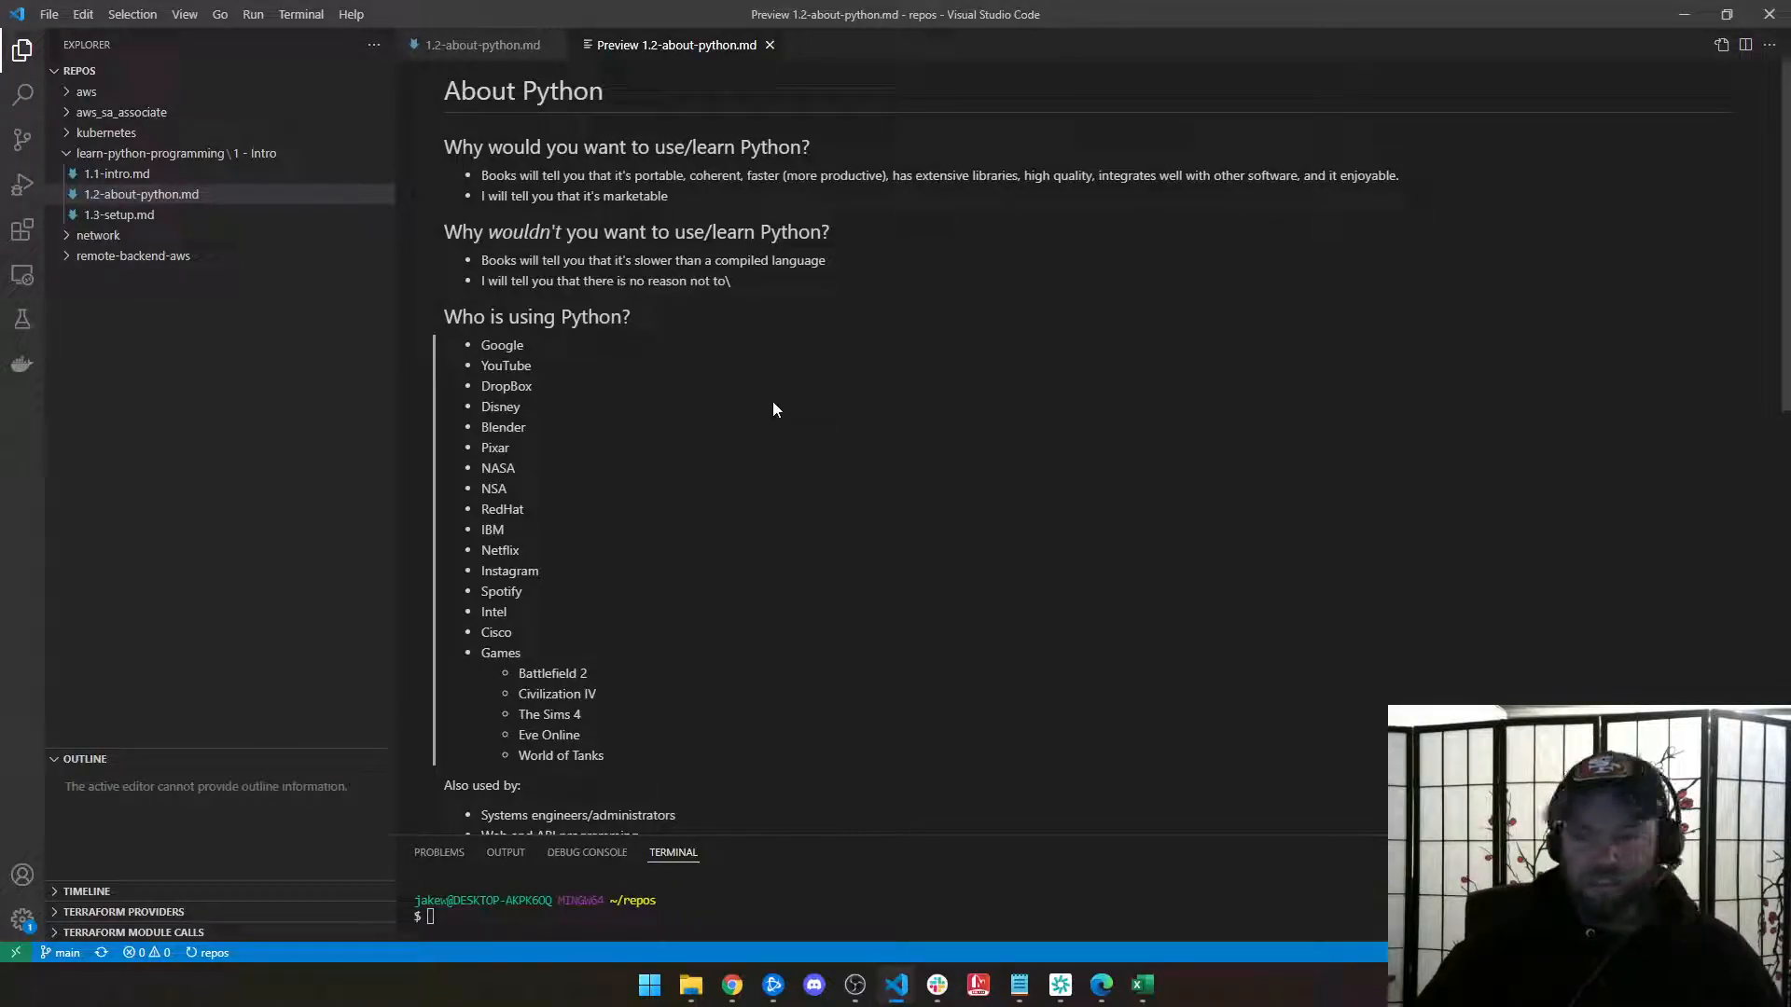